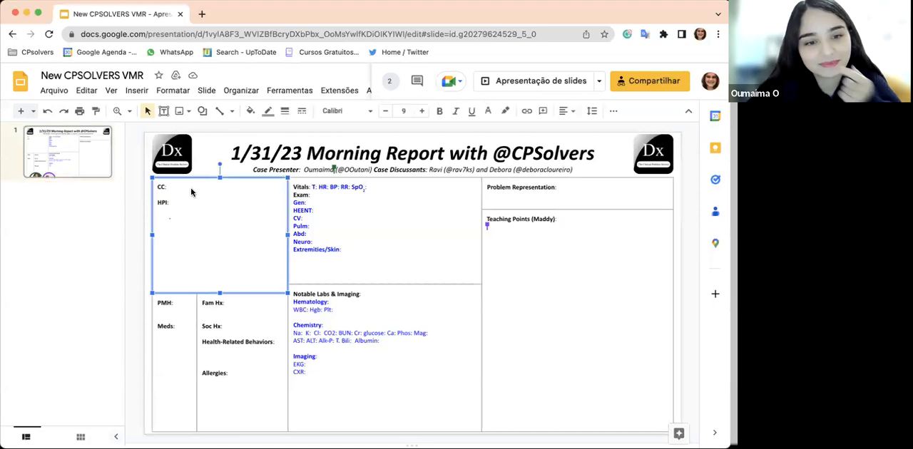
# - Enter 'Unilateral leg swelling' as the chief complaint and first teaching point
pyautogui.click(170, 187)
pyautogui.write(' Unilateral leg swelling')
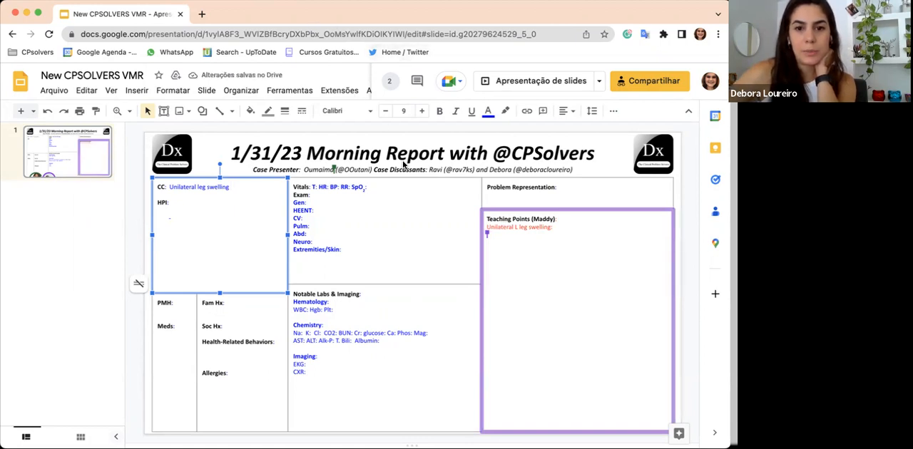
pyautogui.moveTo(451, 107)
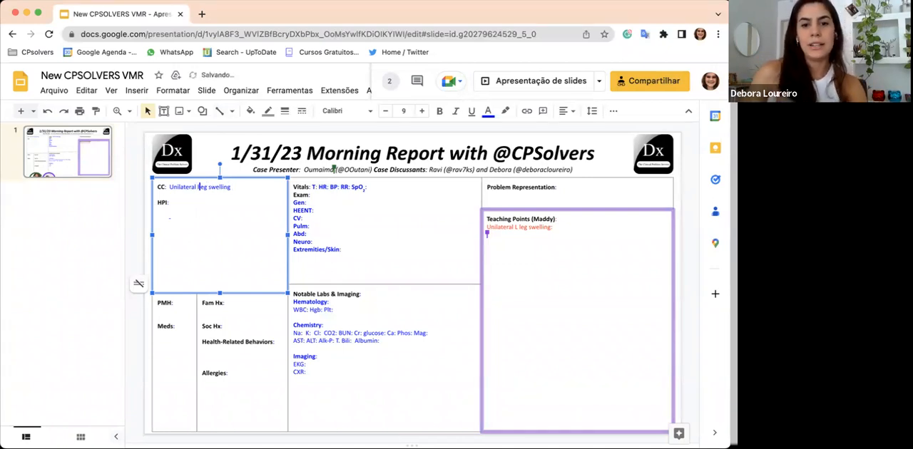
# - Specify left leg in the CC and list associated symptoms to ask: erythema, fatigue, trauma history, infection
pyautogui.write('left le')
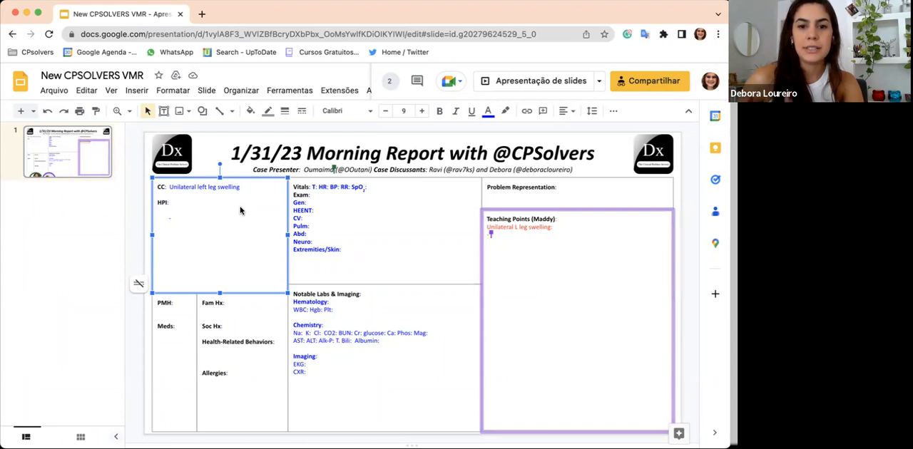
pyautogui.moveTo(445, 178)
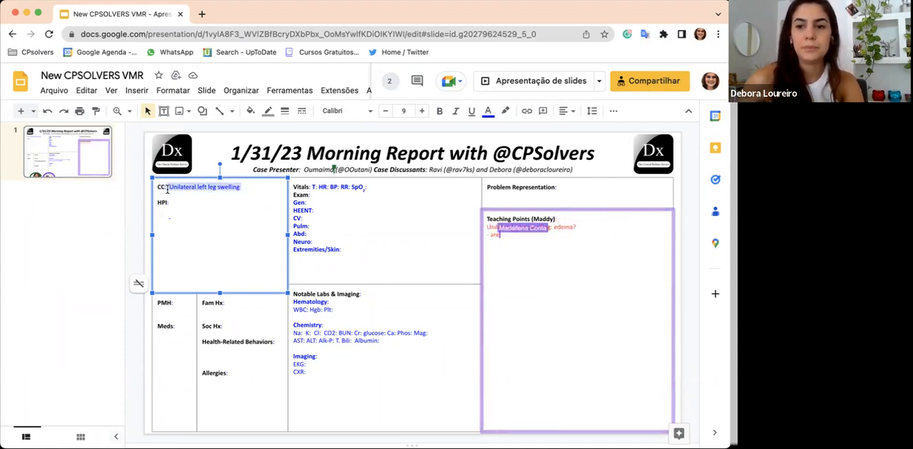
pyautogui.write('a/w')
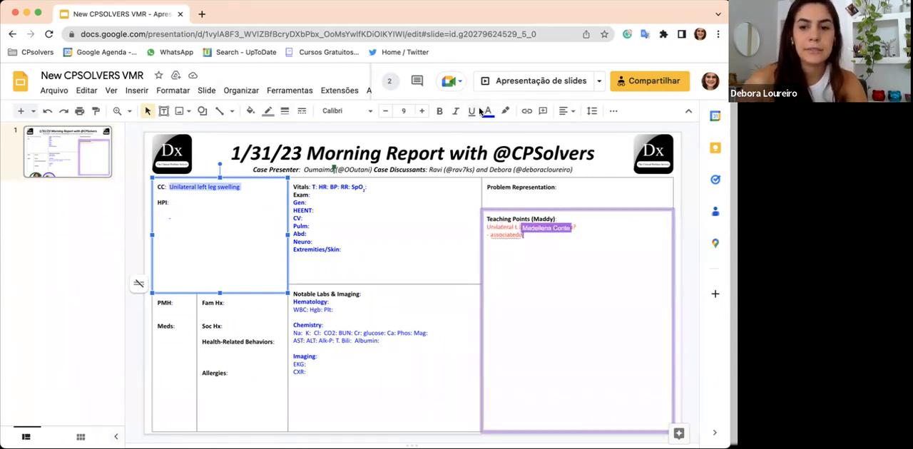
pyautogui.click(487, 111)
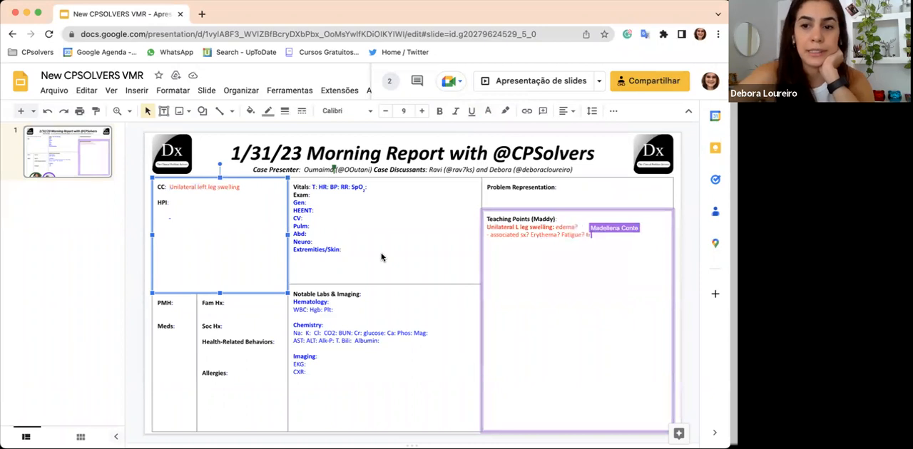
pyautogui.write('Trauma history? infect')
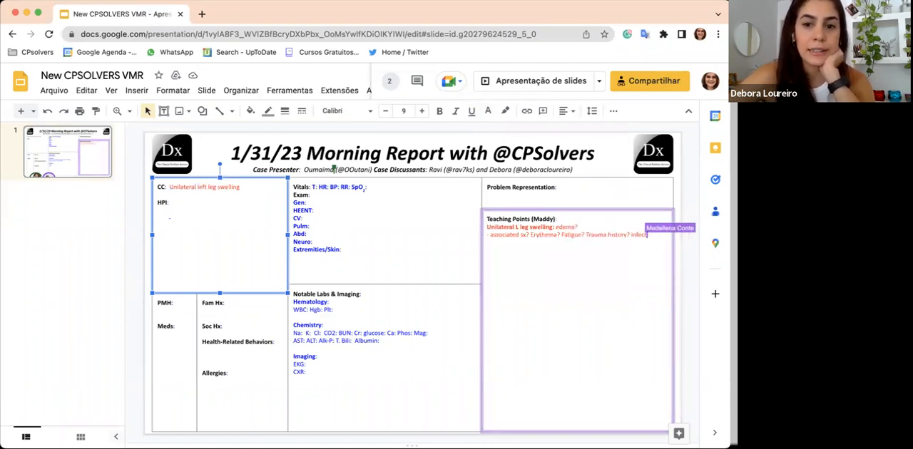
pyautogui.write('Infection?')
pyautogui.write('- potential causes:')
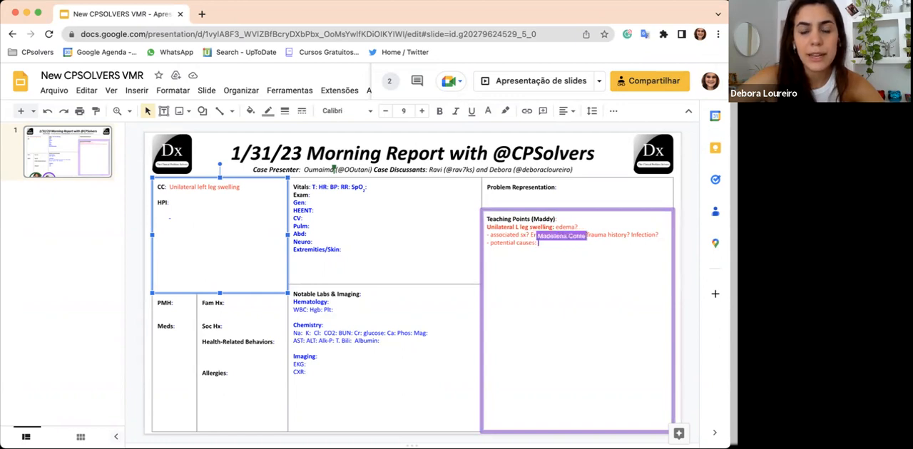
# - Add 'potential causes: DVT, cellulitis' to the teaching points
pyautogui.write('DVT,')
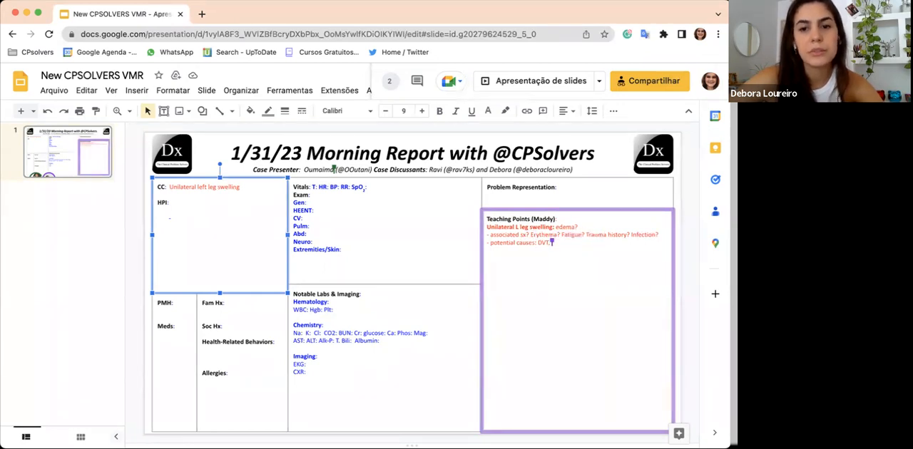
pyautogui.write('cellulitis')
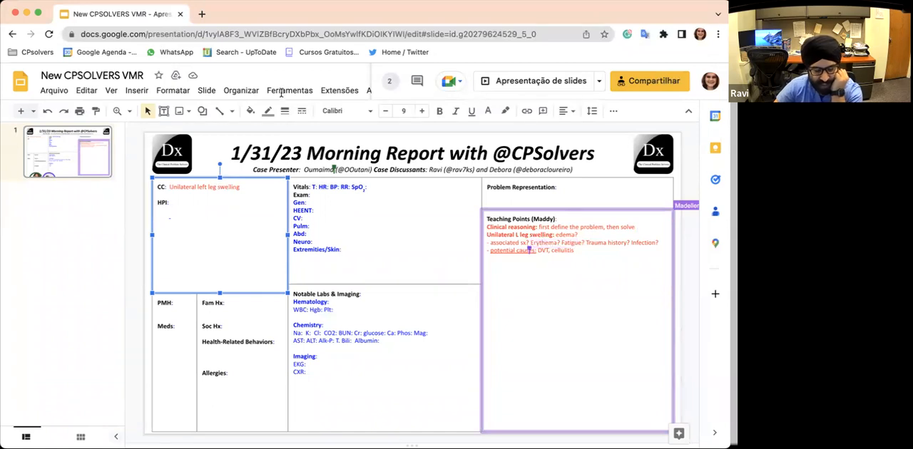
pyautogui.moveTo(464, 83)
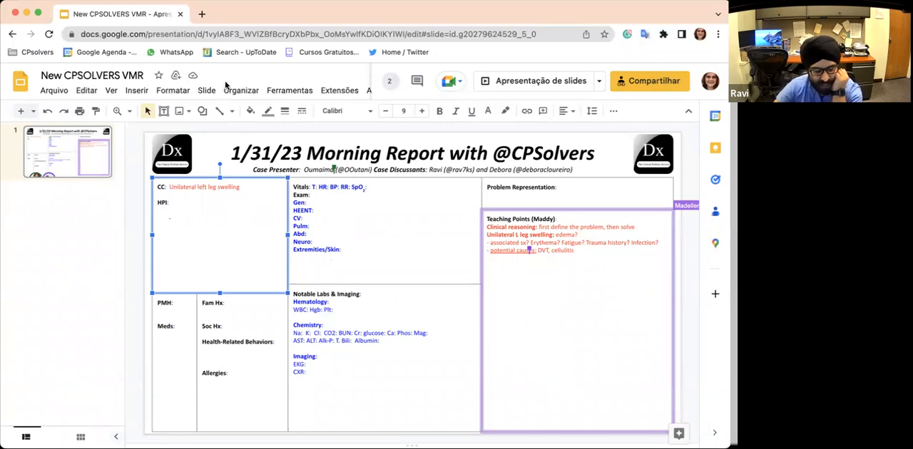
pyautogui.moveTo(126, 270)
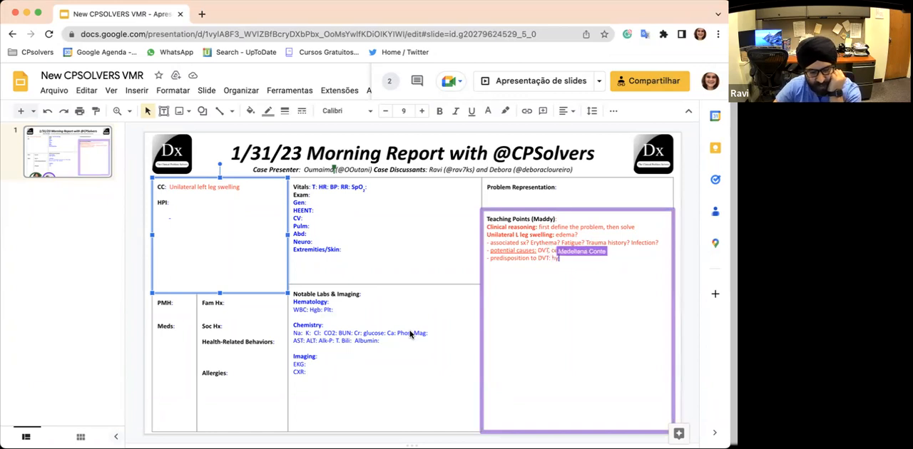
# - Add 'predisposition to DVT: hypercoagulable state, prior DVT, malignancy' to the teaching points
pyautogui.write('cellulitis')
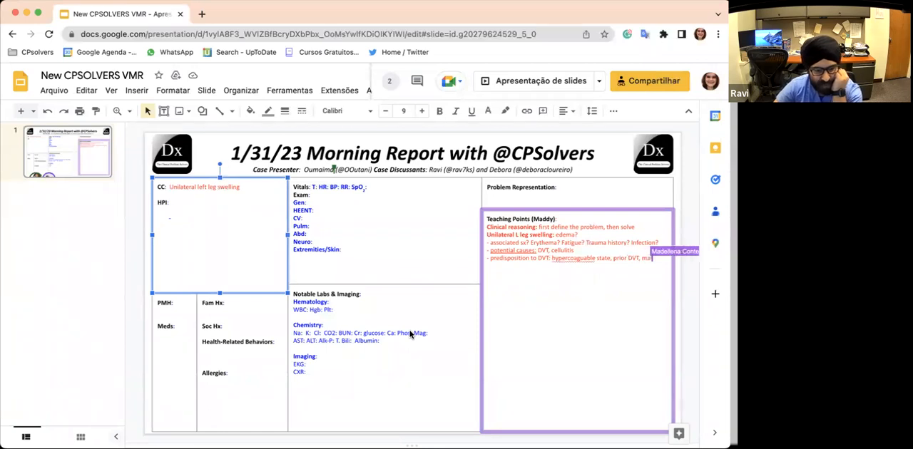
pyautogui.write('malignancy')
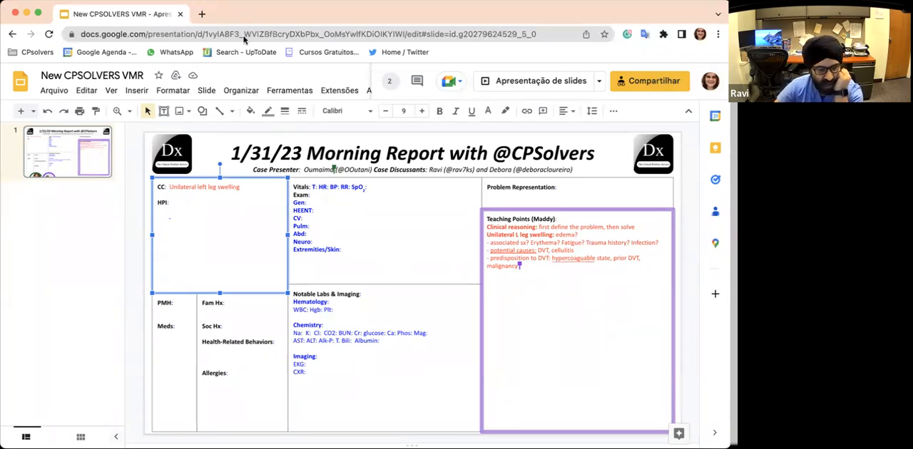
pyautogui.moveTo(265, 228)
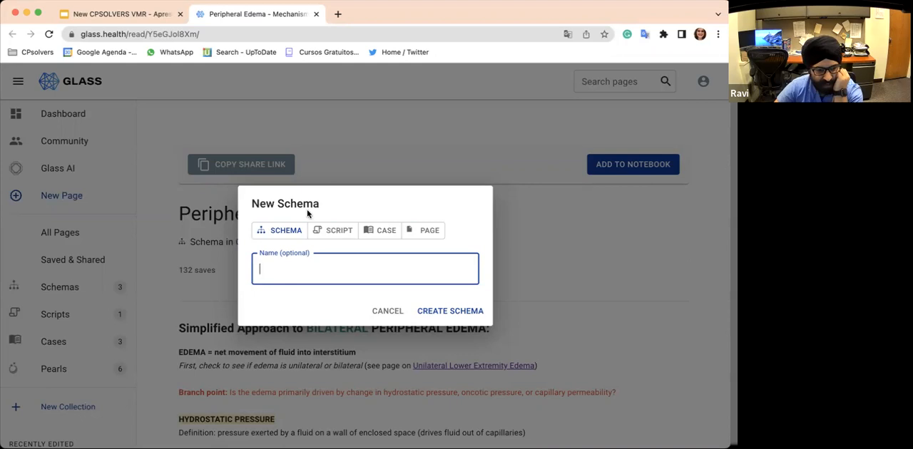
pyautogui.moveTo(360, 170)
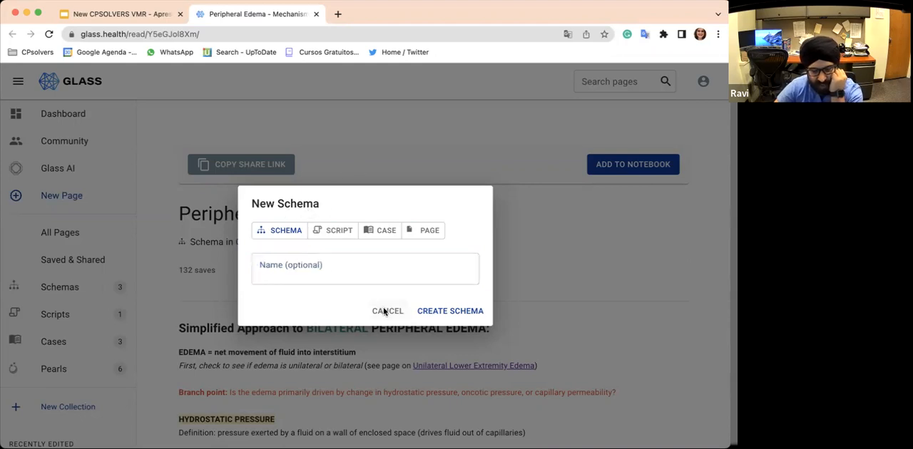
# - Cancel the New Schema dialog and view the Peripheral Edema - Mechanism schema page
pyautogui.click(388, 311)
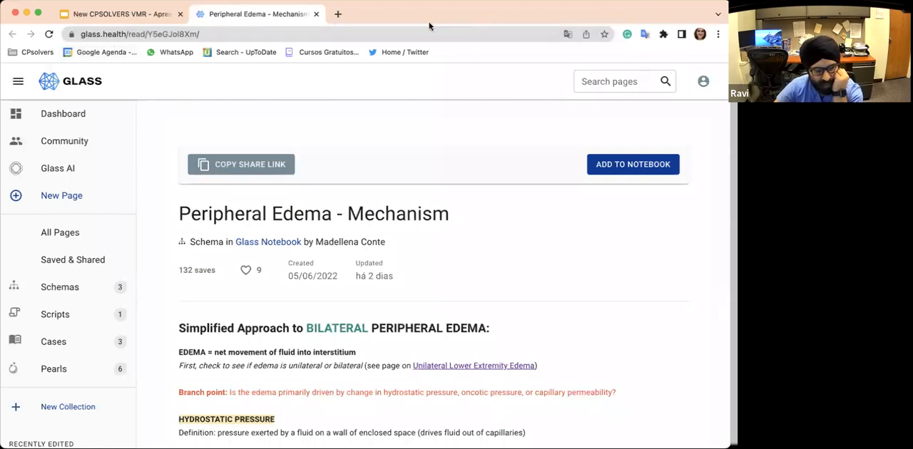
pyautogui.moveTo(491, 26)
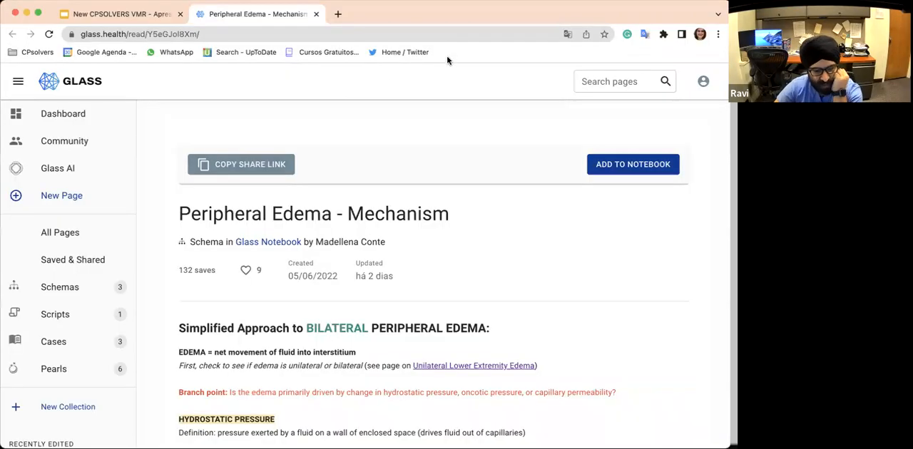
pyautogui.click(117, 14)
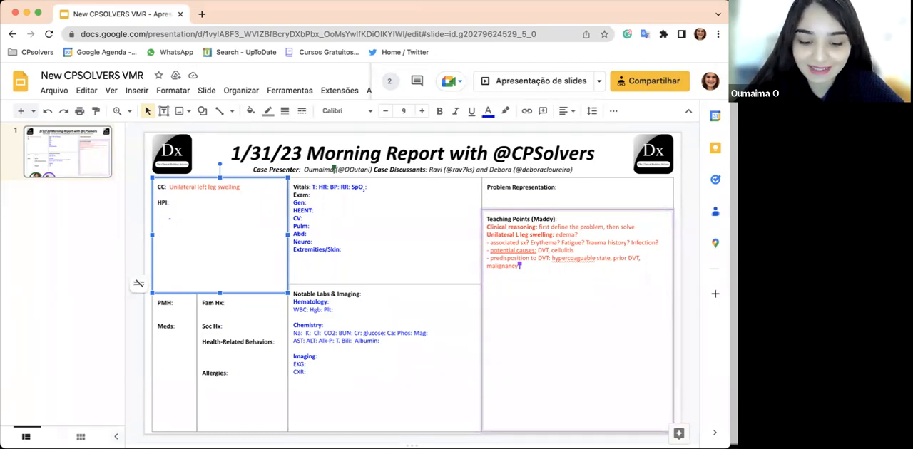
# - Write the extended HPI of a 29-year-old who found her left leg painful and swollen
pyautogui.write('29y')
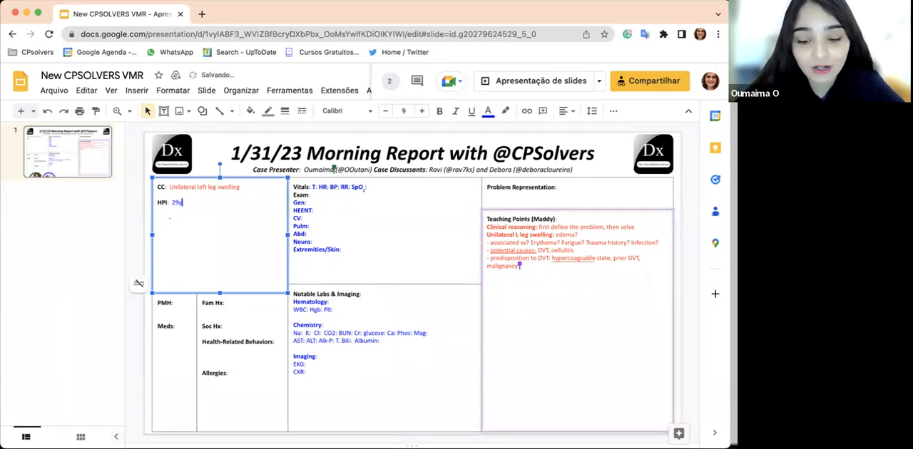
pyautogui.write('o')
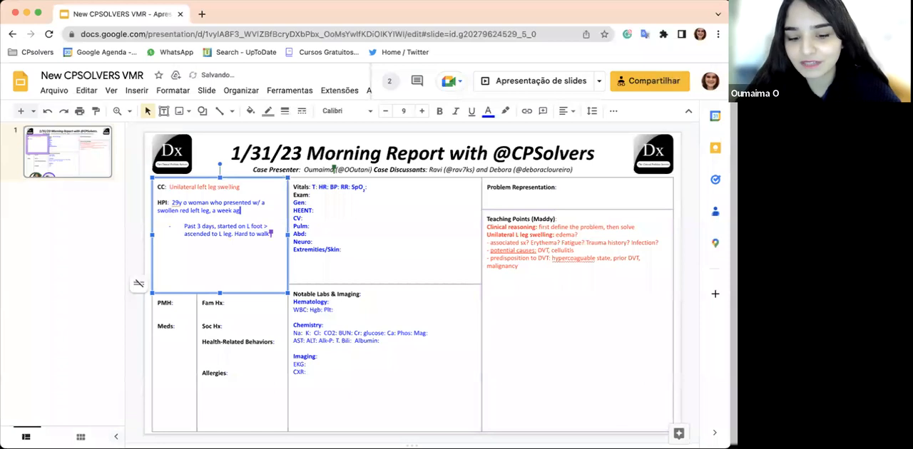
pyautogui.write('she')
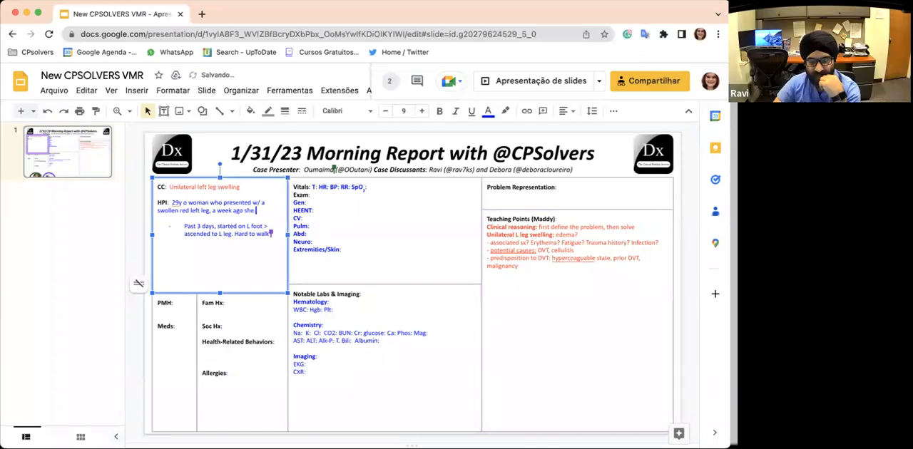
pyautogui.write('found it hard to walk and over the')
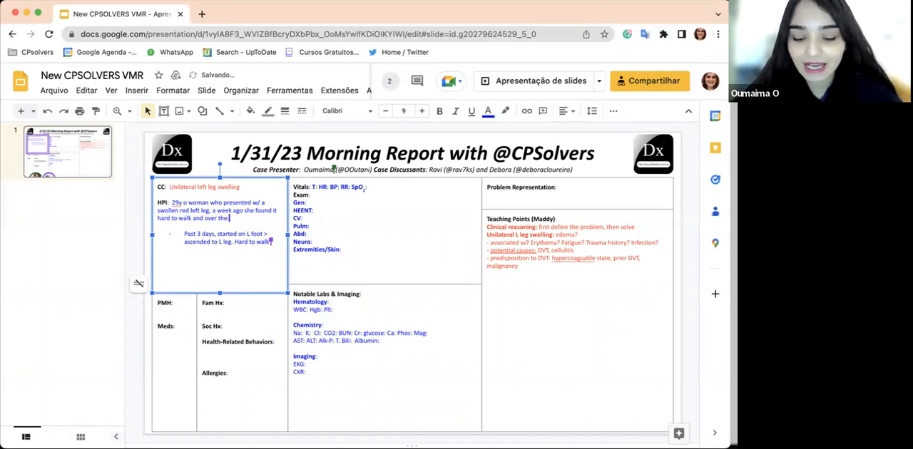
# - Fill in PMH 'No miscarriage', mother's head/neck malignancy under Fam Hx, and the desk-sitting student Soc Hx
pyautogui.write('past three days the pain sta')
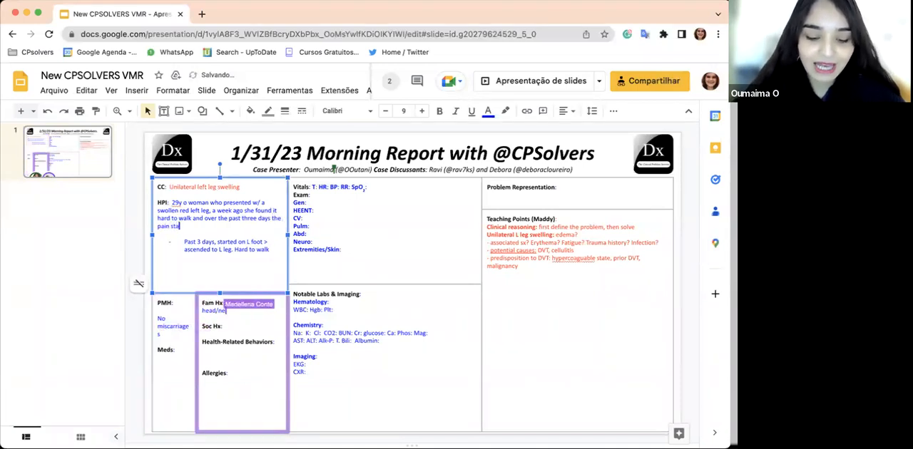
pyautogui.write('malignancy in mom')
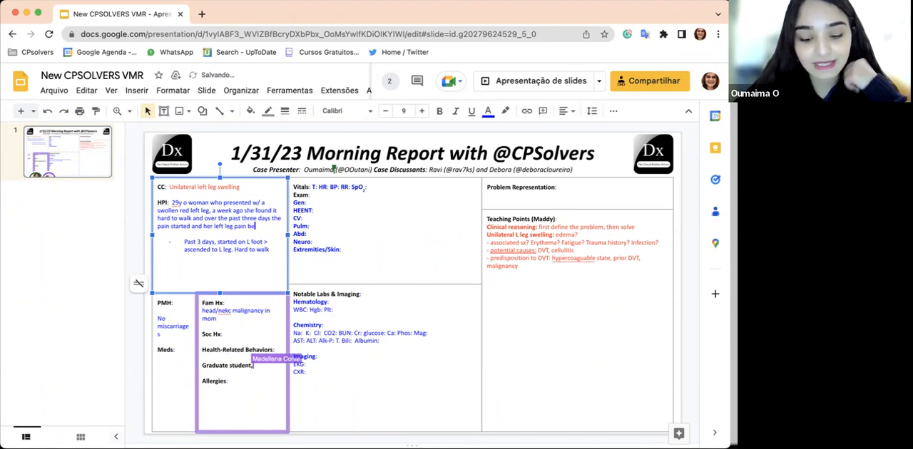
pyautogui.write('became swollen and very painful')
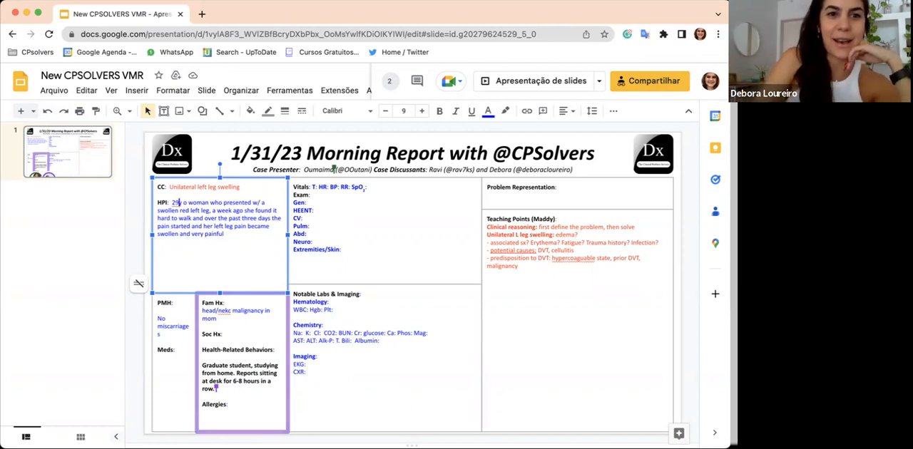
# - Add 'chronic causes: consider lymph, venous stasis' and 'translate this into edema' to the teaching points
pyautogui.click(576, 256)
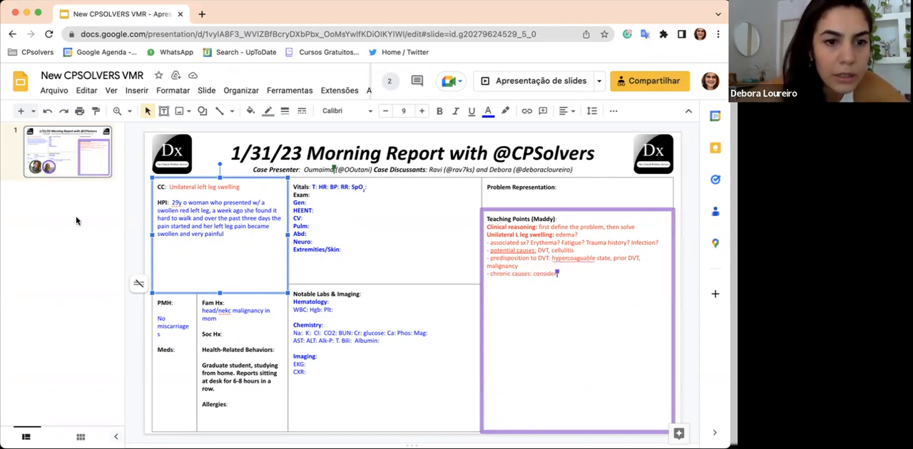
pyautogui.write('lymph')
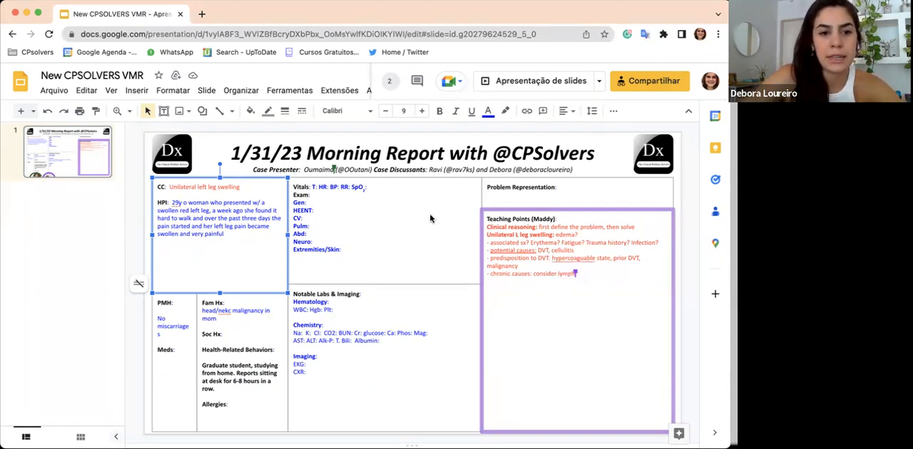
pyautogui.write('venous stasis')
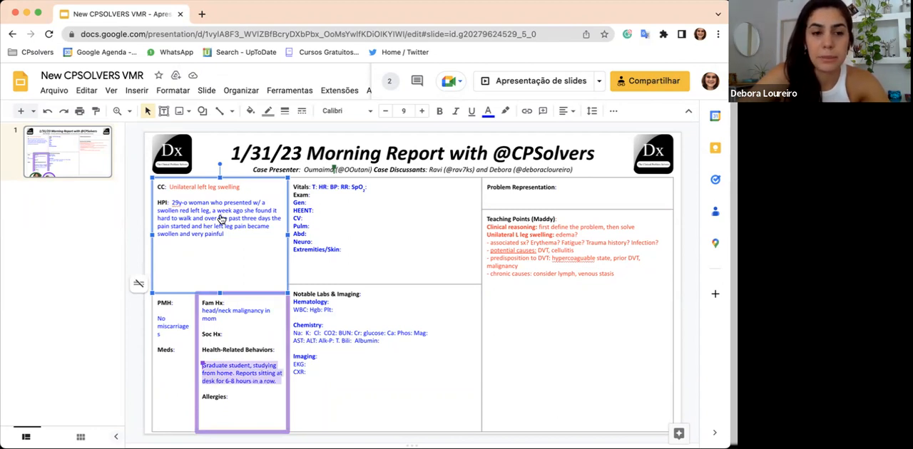
pyautogui.moveTo(414, 174)
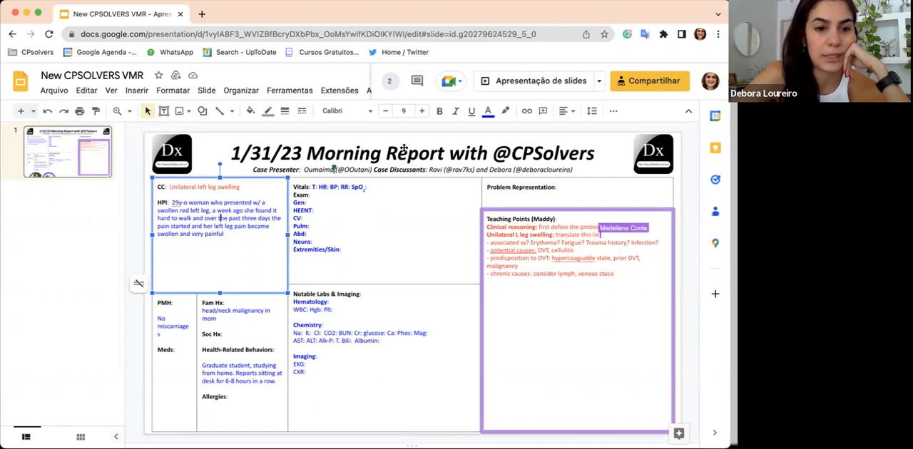
pyautogui.write('edema')
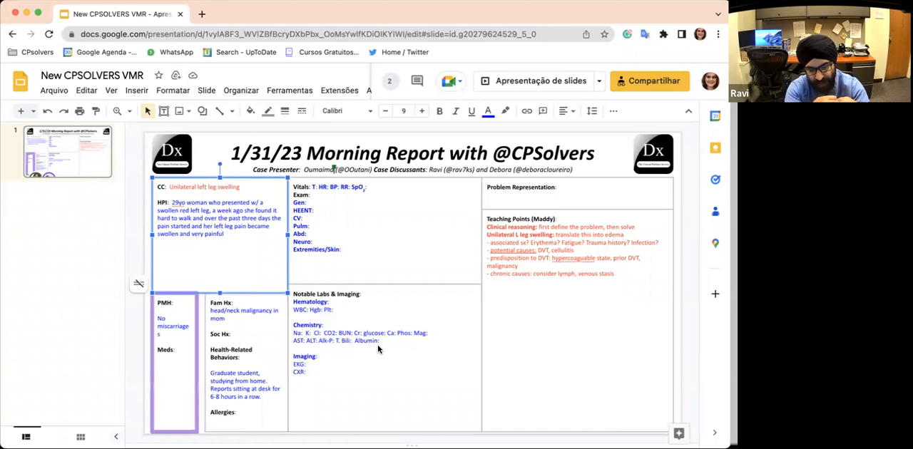
# - Edit the chronic causes line to lymphedema, venous stasis and start a life-threatening causes bullet
pyautogui.write('Madellena Conte')
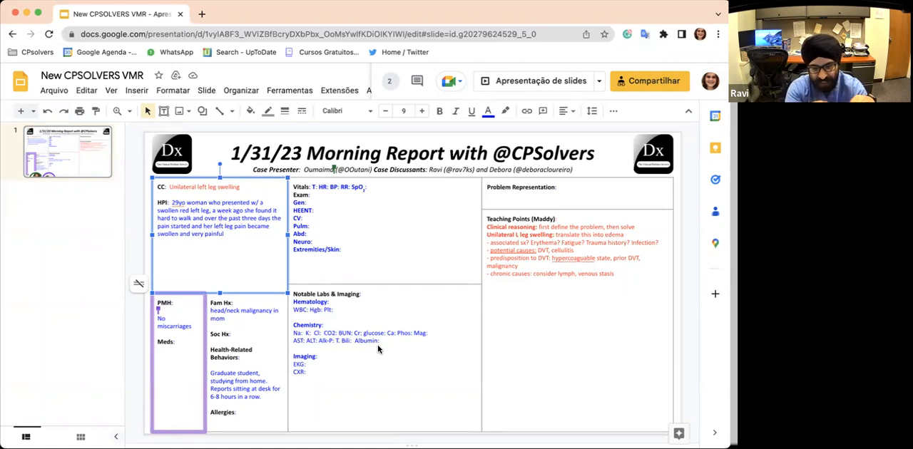
pyautogui.moveTo(397, 304)
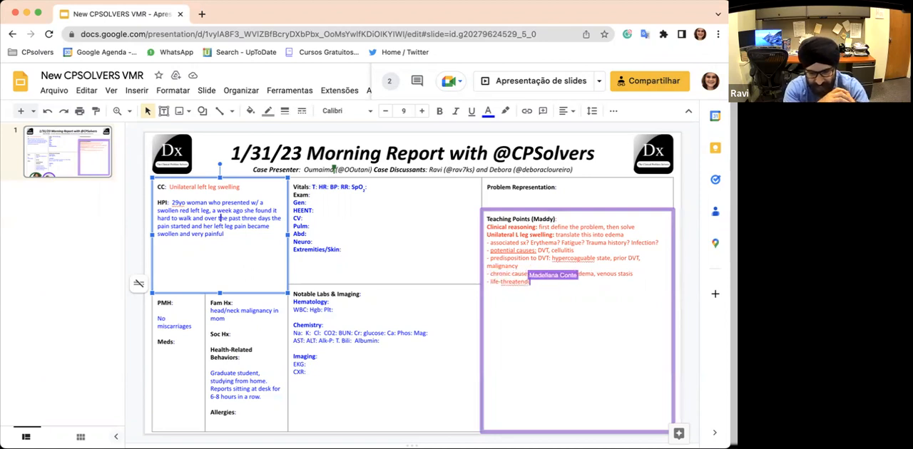
# - Add 'life-threatening causes: DVT' and relabel the bullet 'common acute causes: DVT, cellulitis, gout'
pyautogui.write('consider')
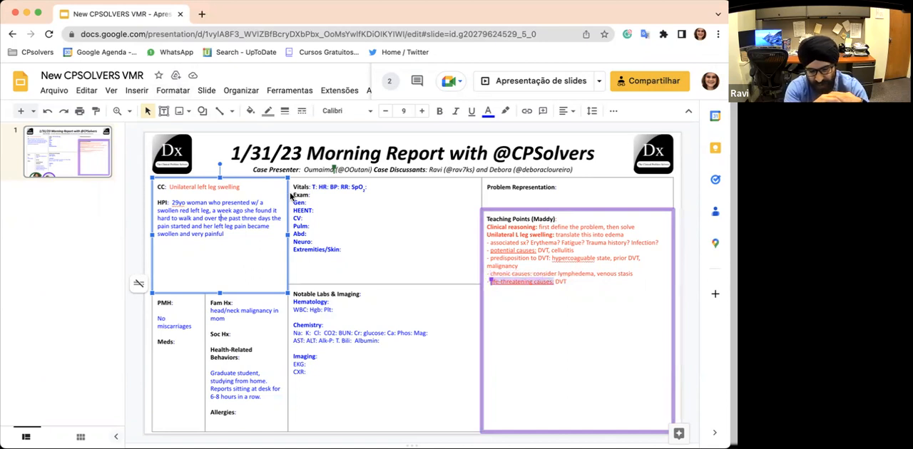
pyautogui.moveTo(227, 305)
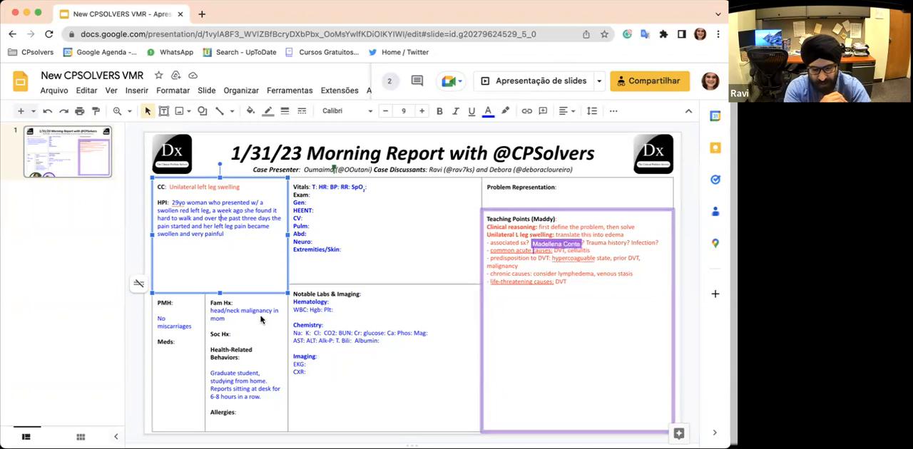
pyautogui.click(235, 319)
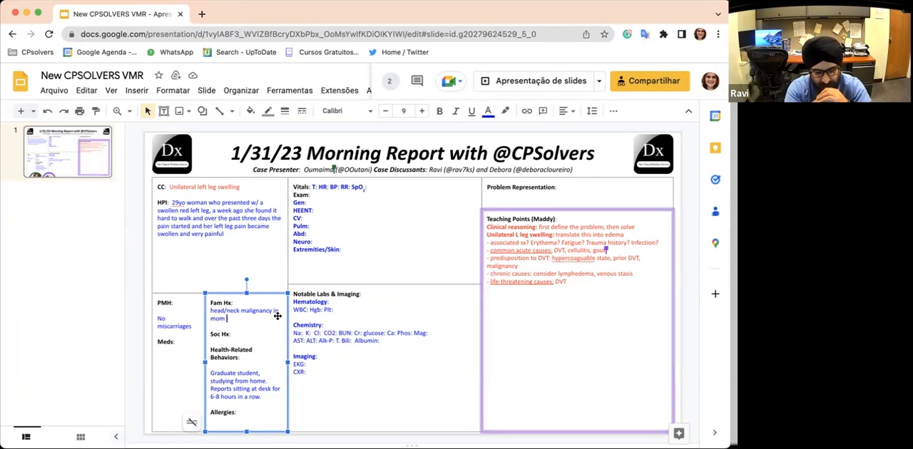
pyautogui.moveTo(473, 127)
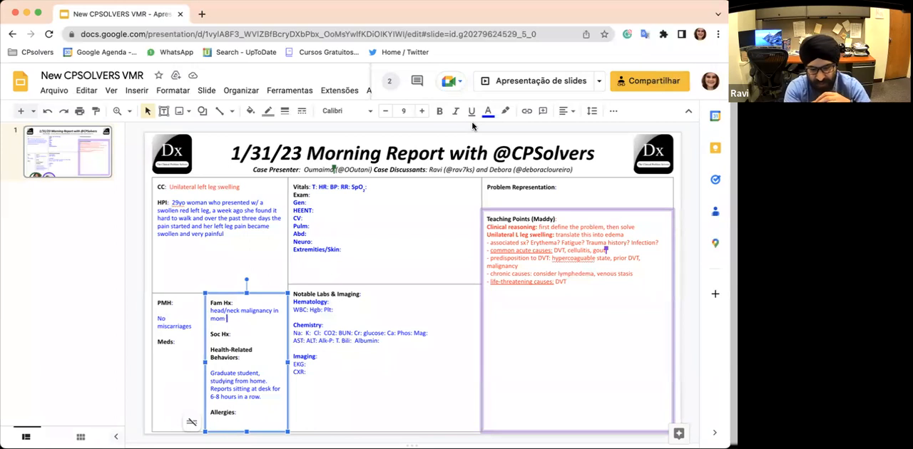
pyautogui.moveTo(373, 193)
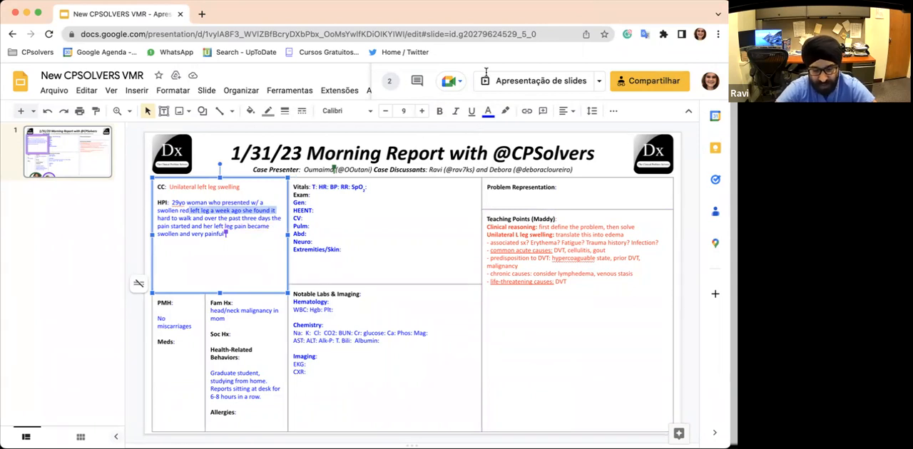
pyautogui.moveTo(225, 197)
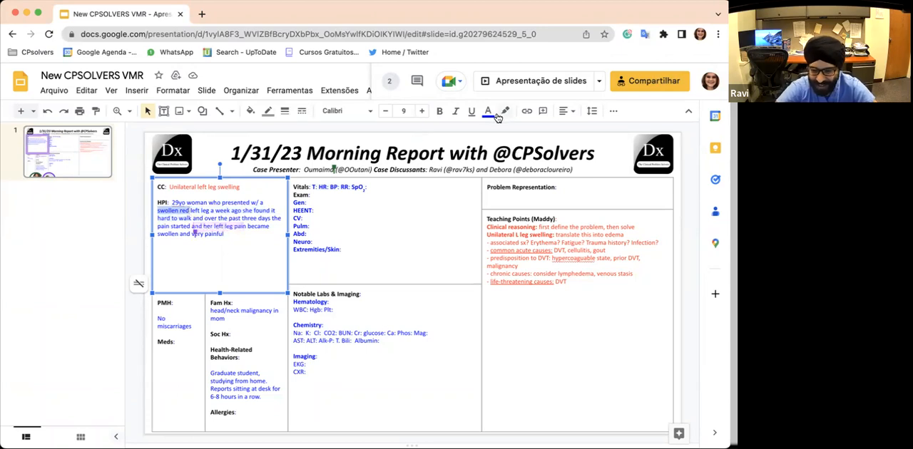
# - Highlight the swollen red left leg and difficulty walking phrases in the HPI
pyautogui.click(487, 112)
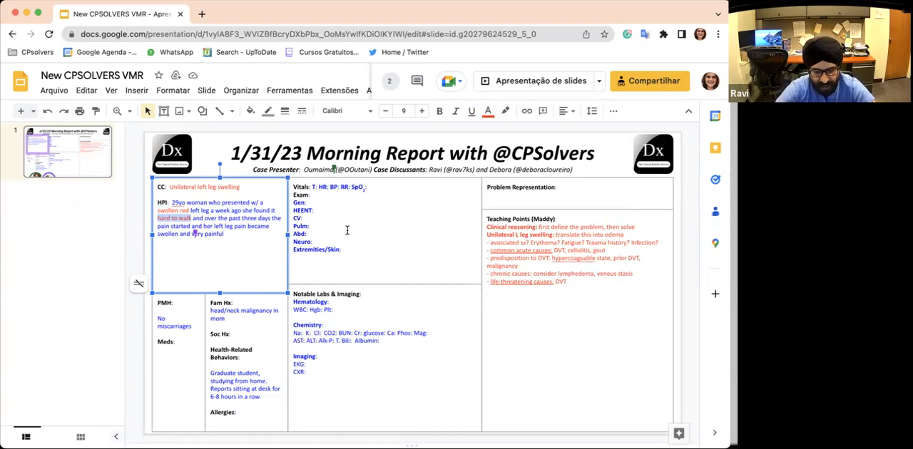
pyautogui.moveTo(291, 248)
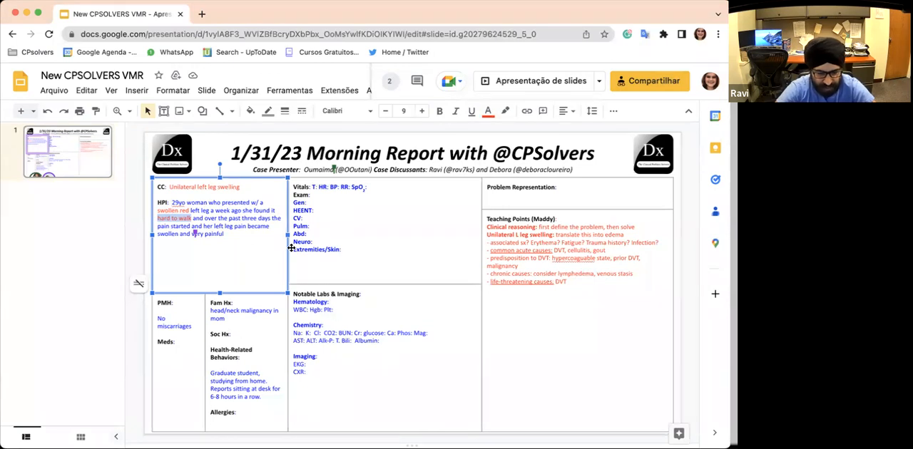
pyautogui.moveTo(248, 236)
pyautogui.write(' afebrile')
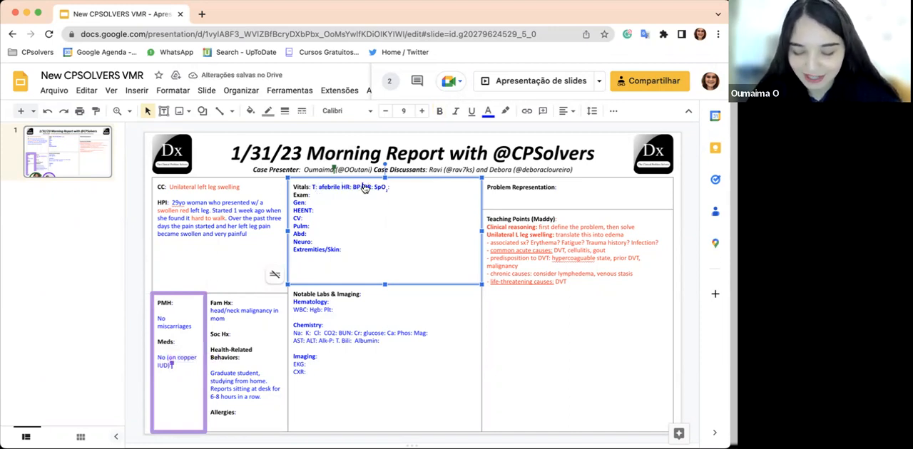
# - Record RR, SpO2 99 and 'L leg tender, diffuse erythema, Homans sign' in the exam findings
pyautogui.write('RR:')
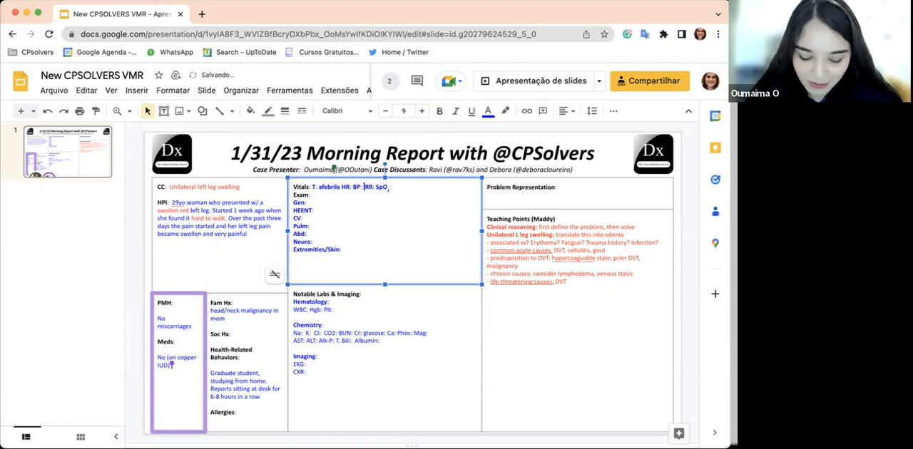
pyautogui.write('90')
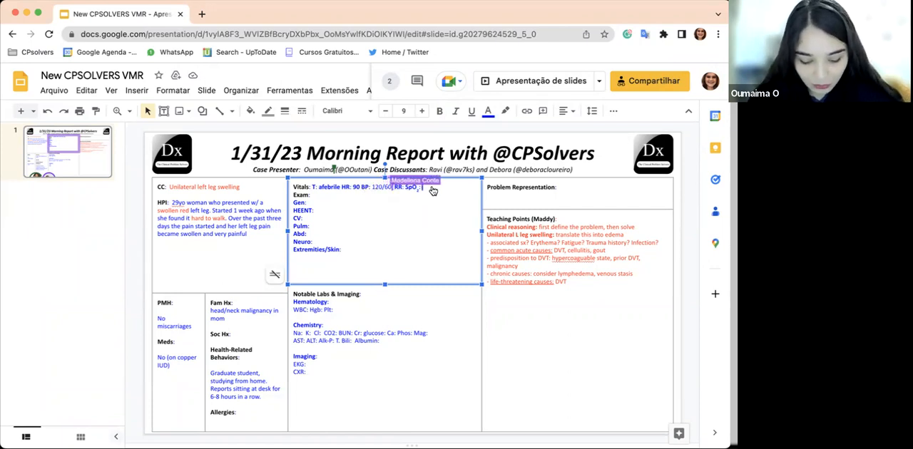
pyautogui.write('99')
pyautogui.click(387, 250)
pyautogui.write('  L leg tender, diffus ')
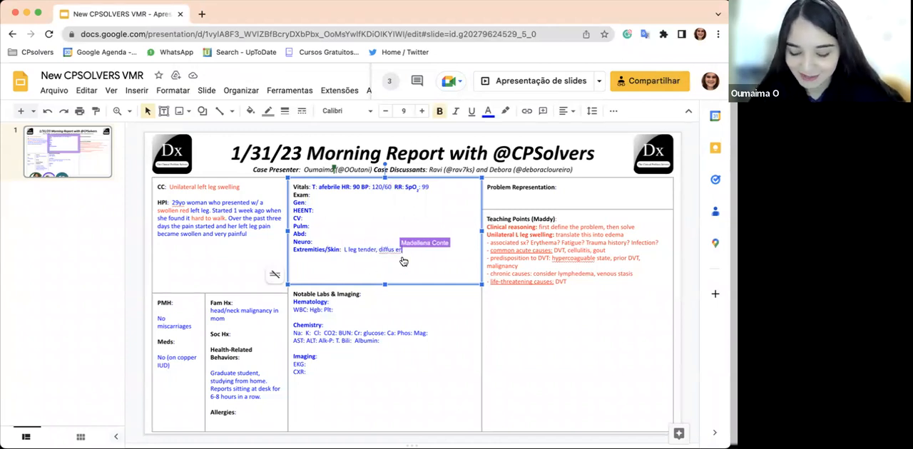
pyautogui.write('erythema, woman')
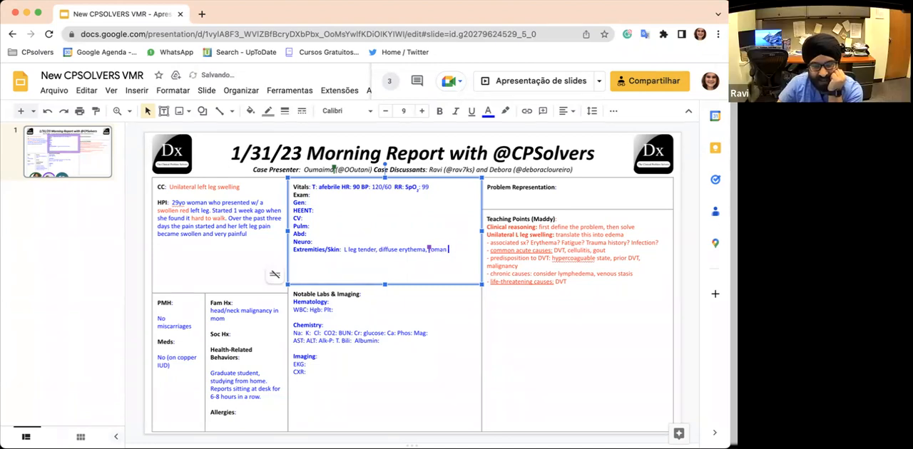
pyautogui.write('sinal')
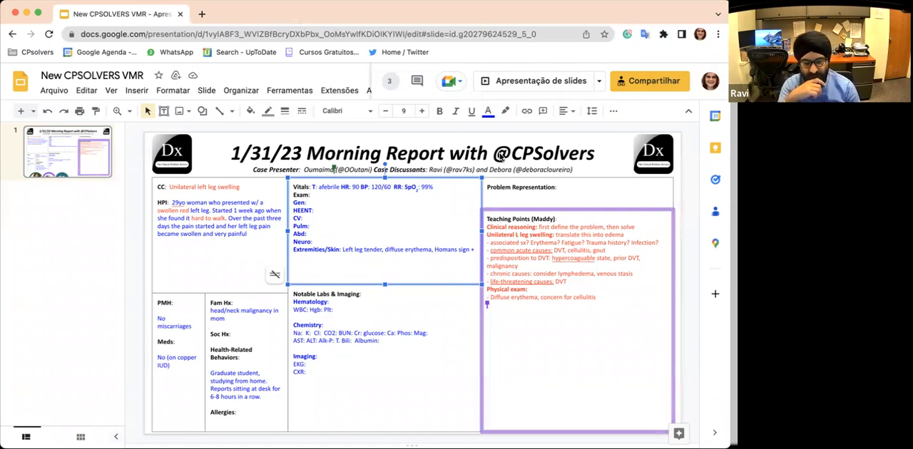
pyautogui.moveTo(506, 140)
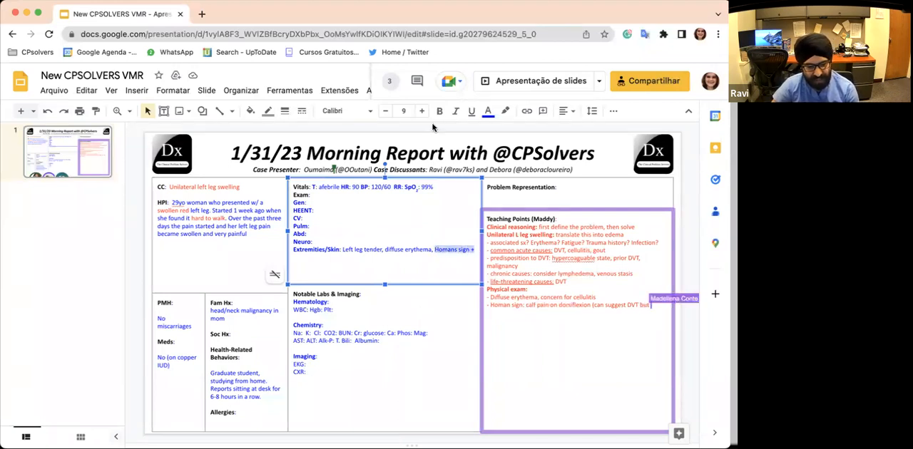
pyautogui.moveTo(439, 111)
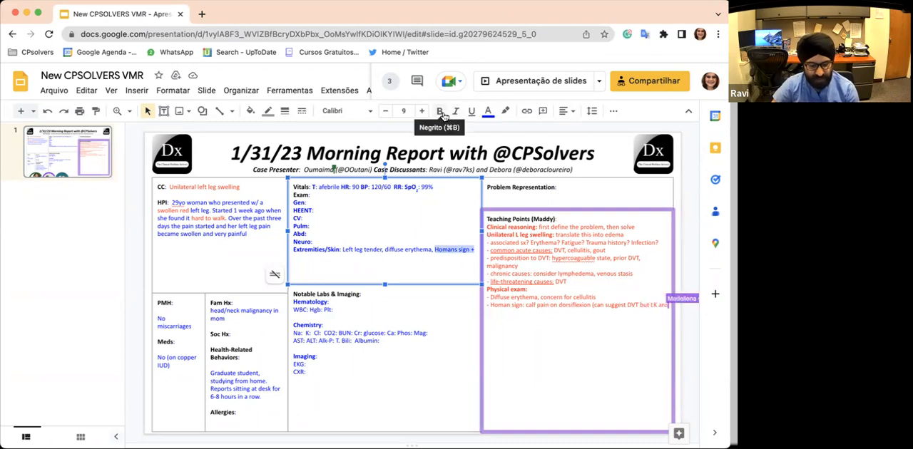
# - Add the Homans sign teaching point noting calf pain on dorsiflexion suggests DVT
pyautogui.click(488, 111)
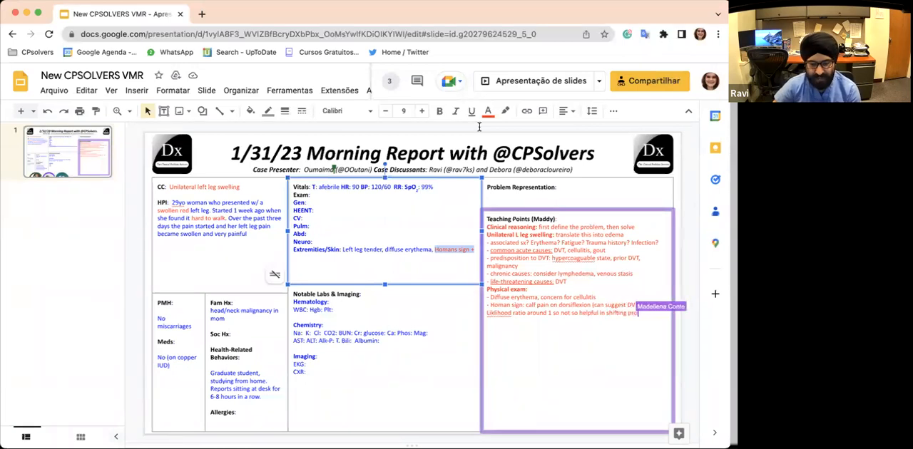
# - Finish the Homans sign limited-value bullet and record the general exam as unremarkable
pyautogui.write('from DVT)')
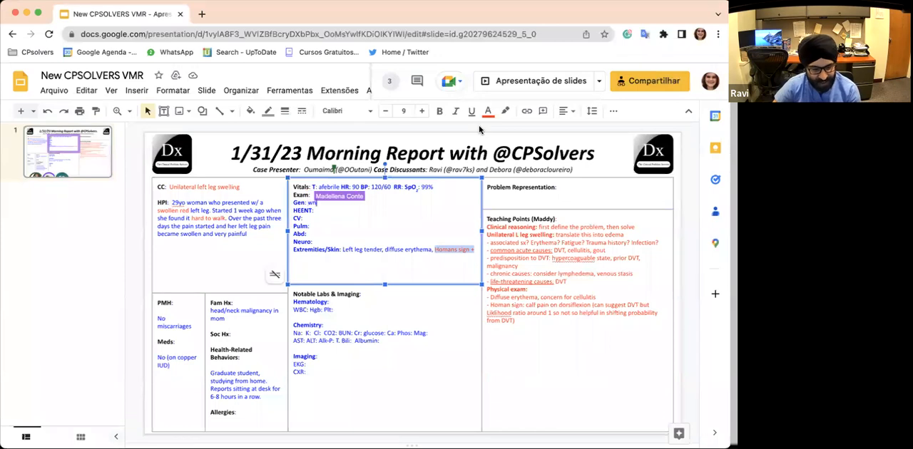
pyautogui.write('unremarkable')
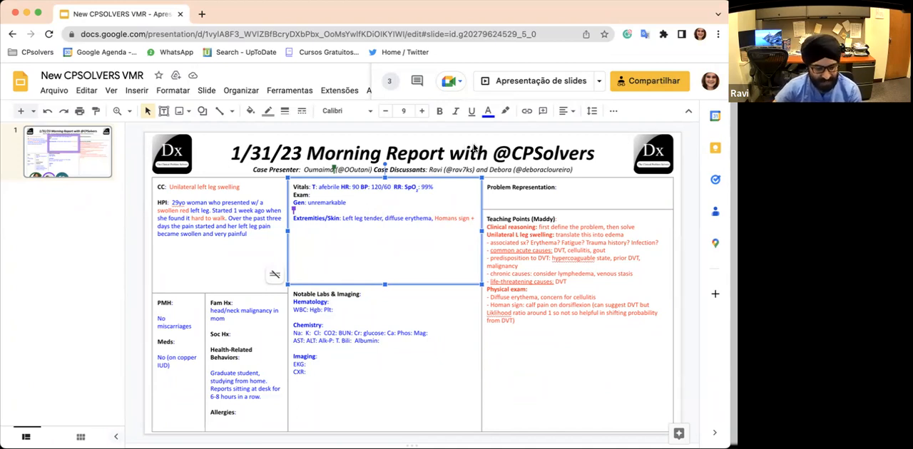
pyautogui.moveTo(431, 197)
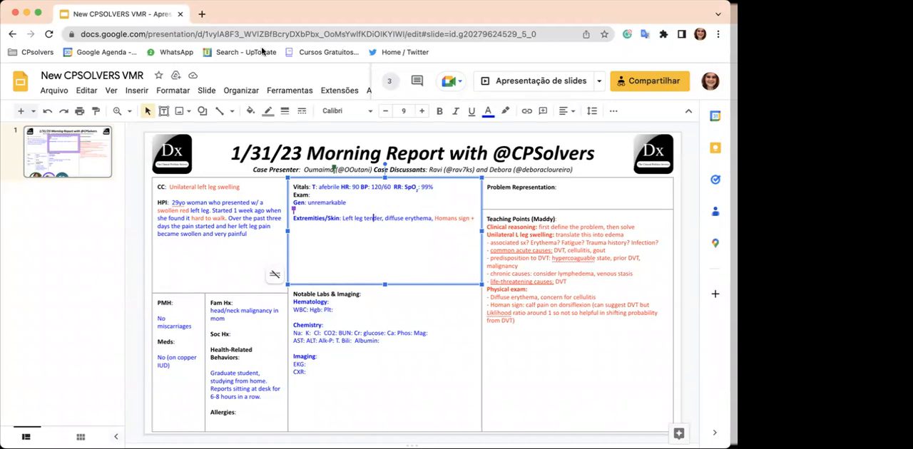
pyautogui.moveTo(301, 13)
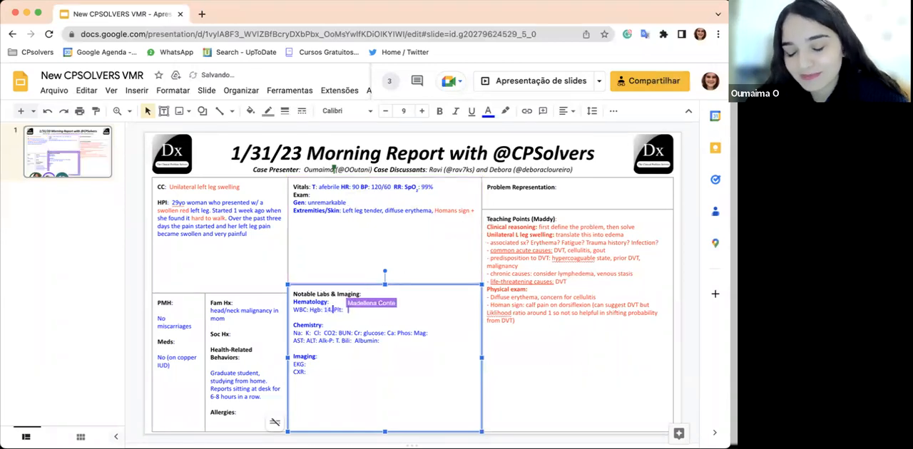
# - Enter platelets 140k in Hematology and 'Femoral DVT' under Imaging
pyautogui.write('140k')
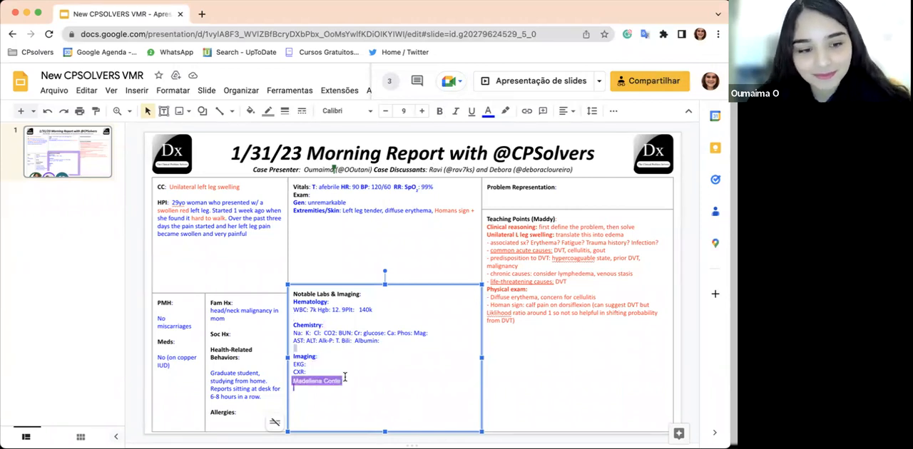
pyautogui.write('Femoral DVT')
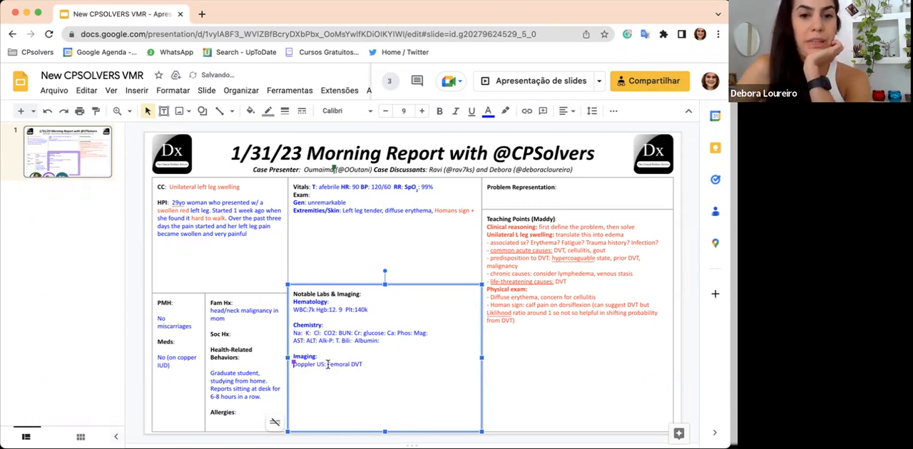
# - Recolour the 'Femoral DVT' imaging finding for emphasis
pyautogui.doubleClick(345, 363)
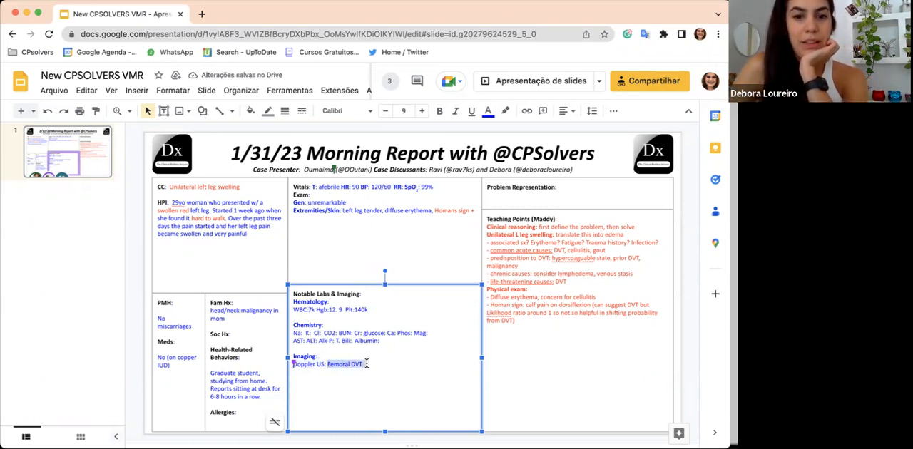
pyautogui.moveTo(488, 111)
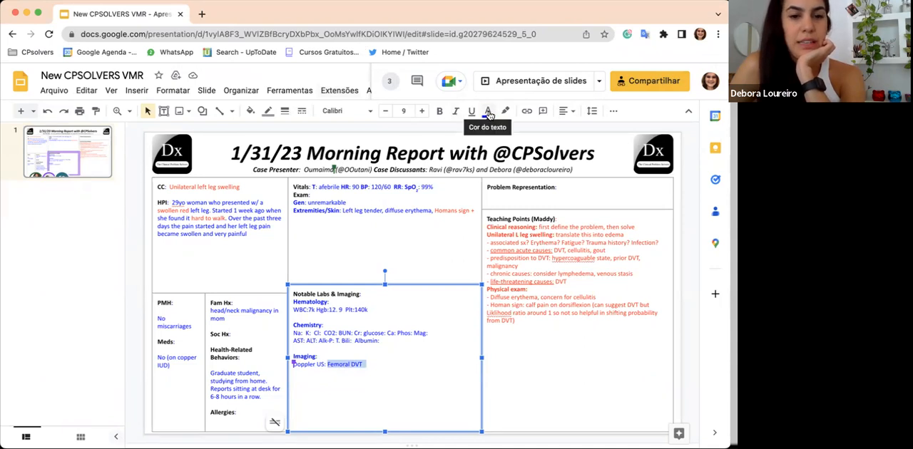
pyautogui.click(488, 112)
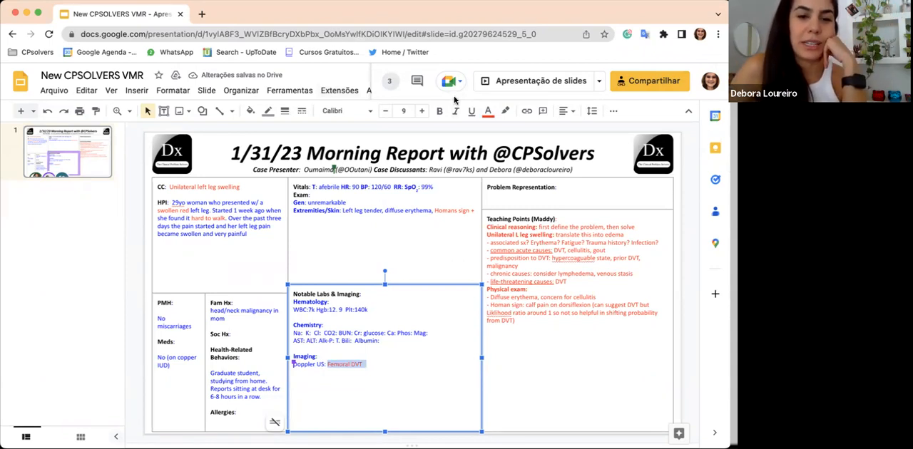
pyautogui.moveTo(454, 97)
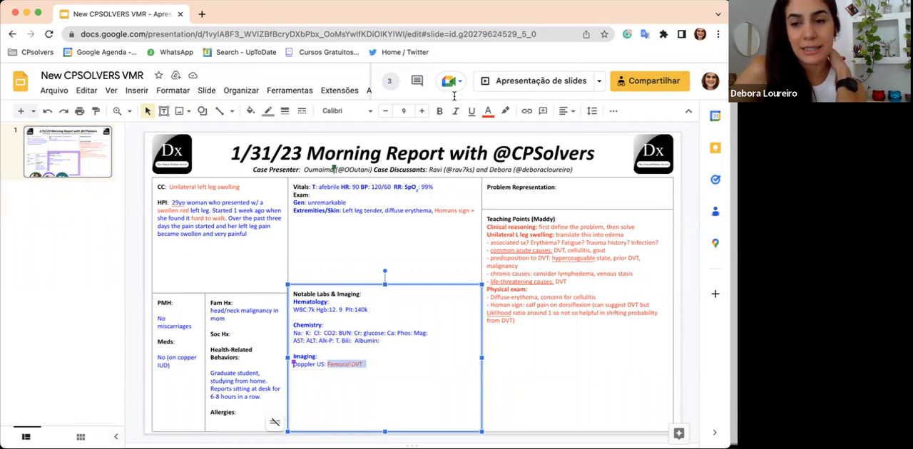
pyautogui.moveTo(453, 97)
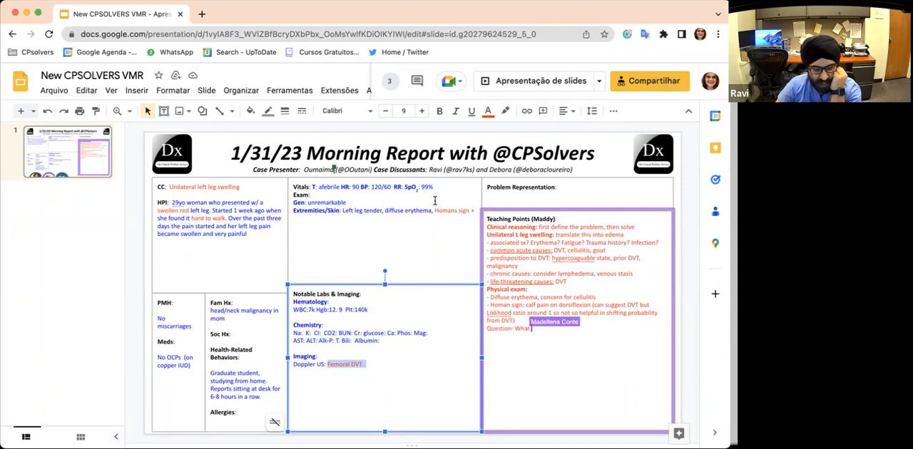
# - Finish the question 'What predispose her to develop DVT?' under Teaching Points
pyautogui.write('predispose her to')
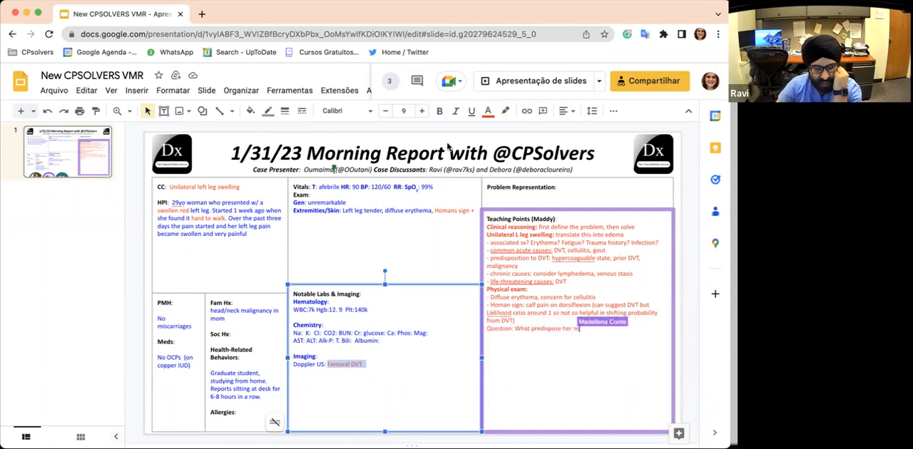
pyautogui.write('develop DVT?')
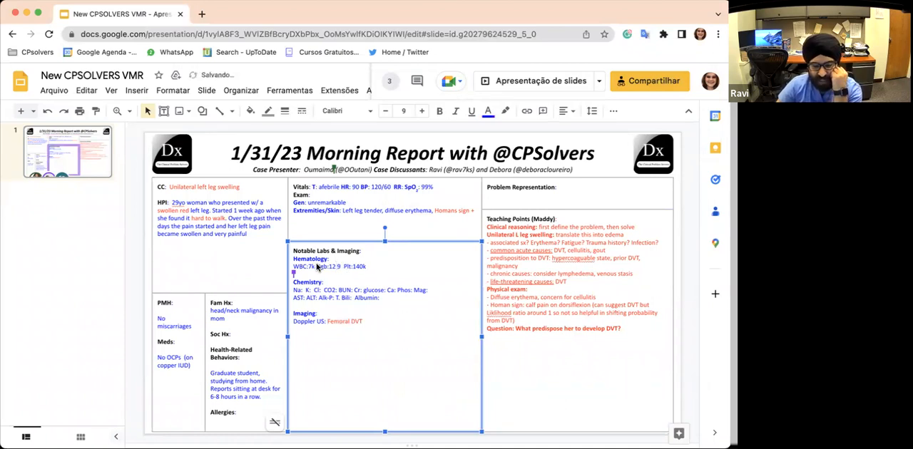
pyautogui.moveTo(97, 371)
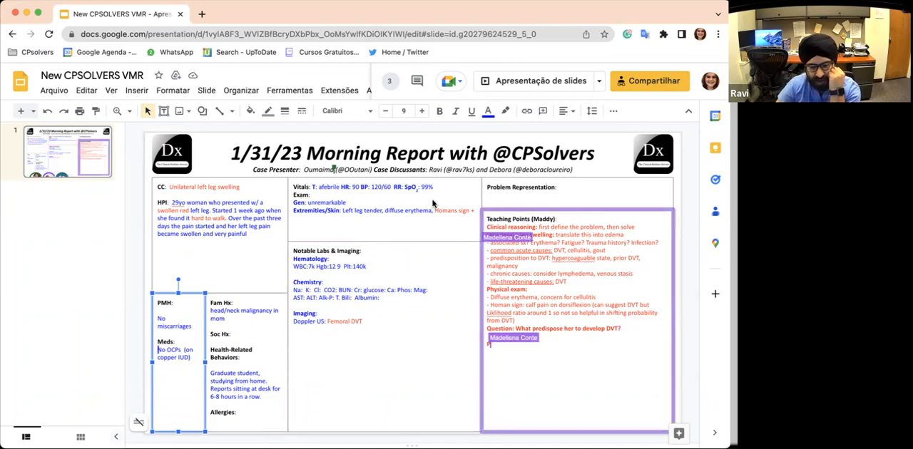
# - Add 'Provoked vs. Unprovoked?' and hypercoagulable state beneath the DVT question
pyautogui.write('Provoked vs. Unprovoked?')
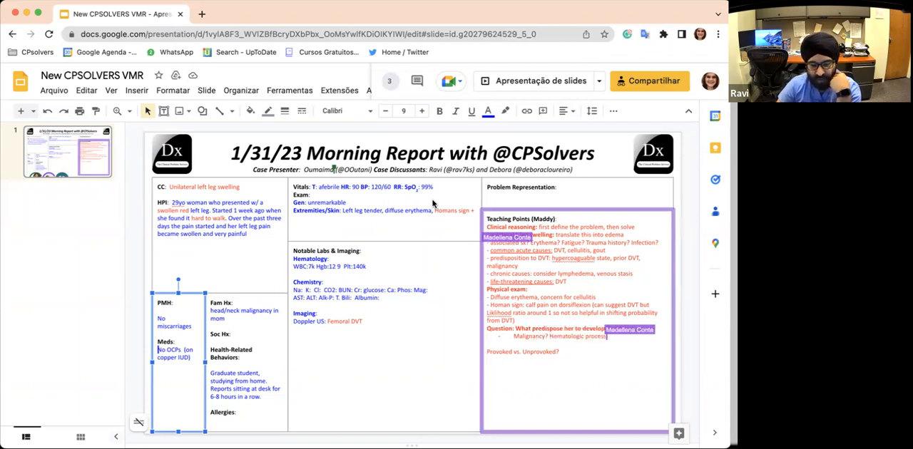
pyautogui.write('hypercoagulable state?')
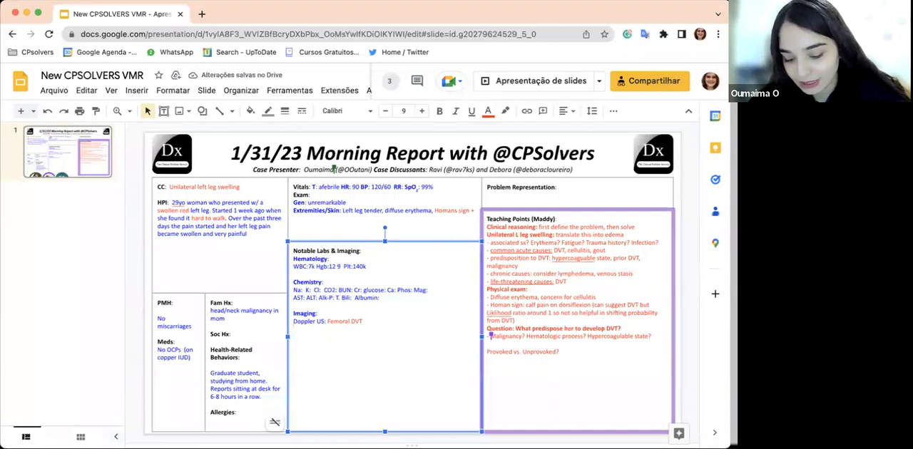
# - Add 'Prothrombin time: elevated' and a 'Rheum work-up' heading below Doppler US, restyling the prothrombin line
pyautogui.write('PCC')
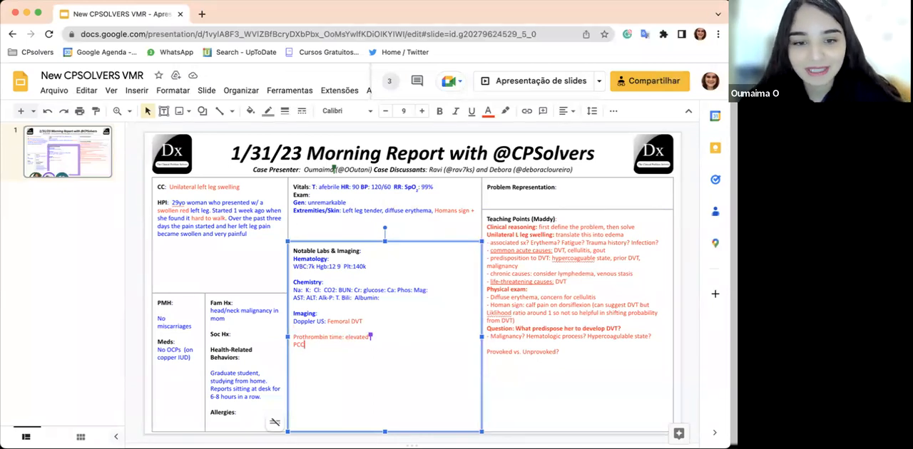
pyautogui.write('Rheum work-up')
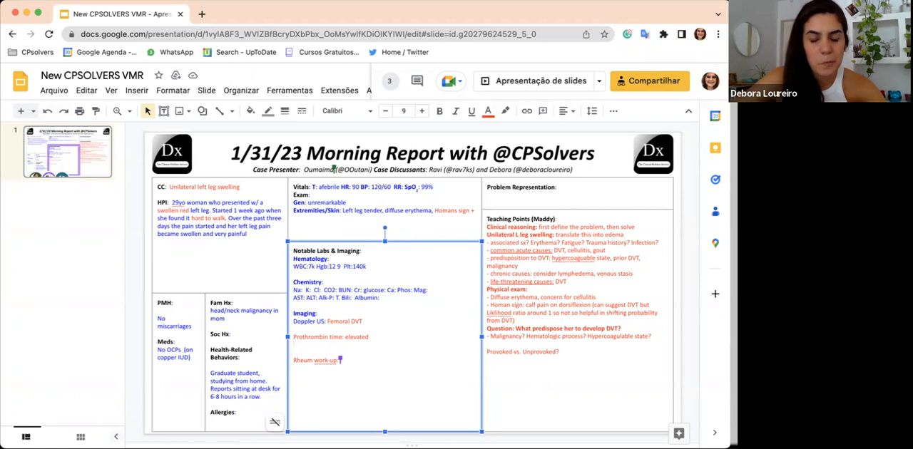
pyautogui.moveTo(379, 317)
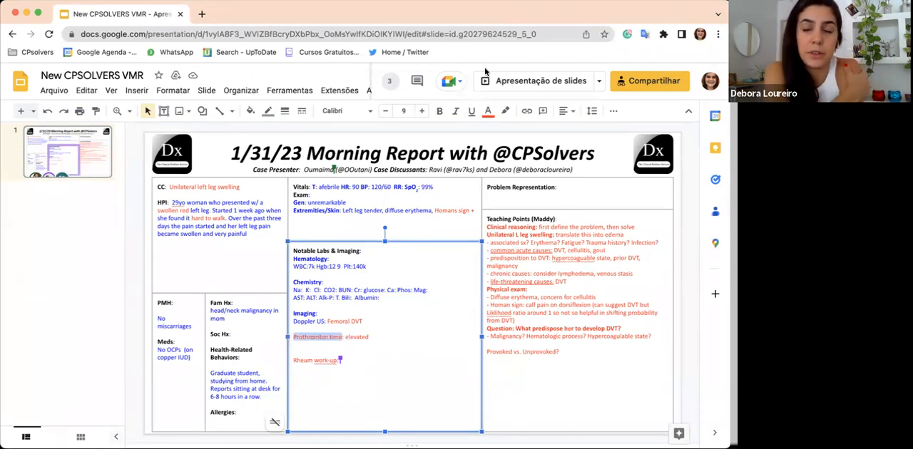
pyautogui.click(488, 112)
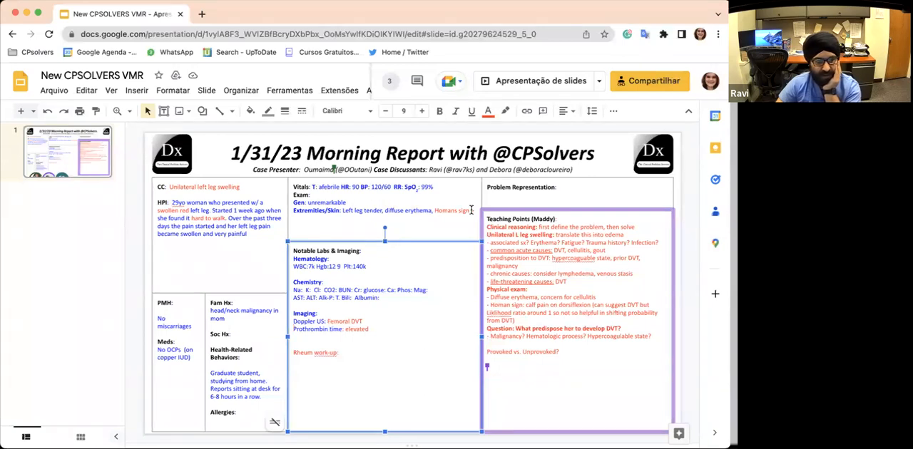
# - List Anca, anti-dsDNA neg, ANA and 'Antiphos: +' under the Rheum work-up
pyautogui.write('Madellena Conte')
pyautogui.write(' +')
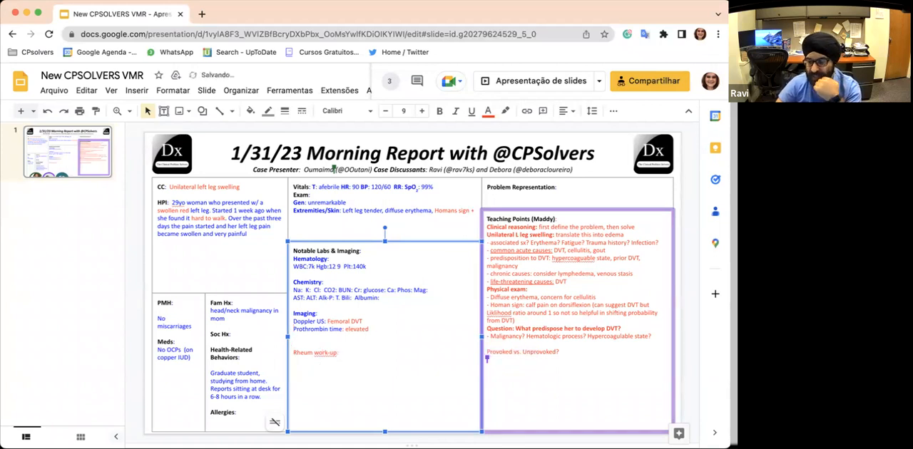
pyautogui.write('Ar')
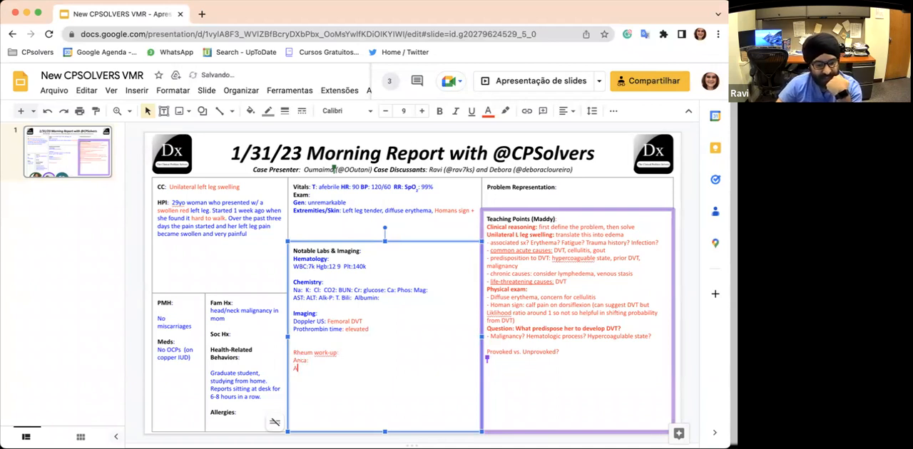
pyautogui.write('Antip')
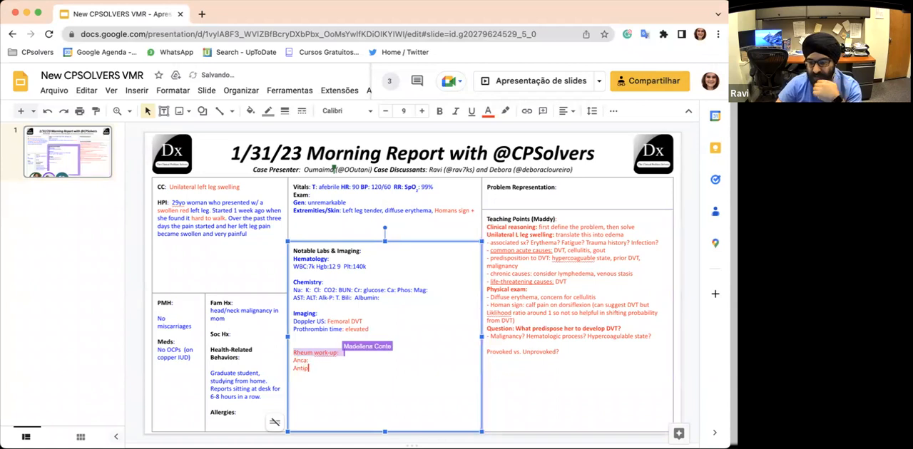
pyautogui.write('hos:')
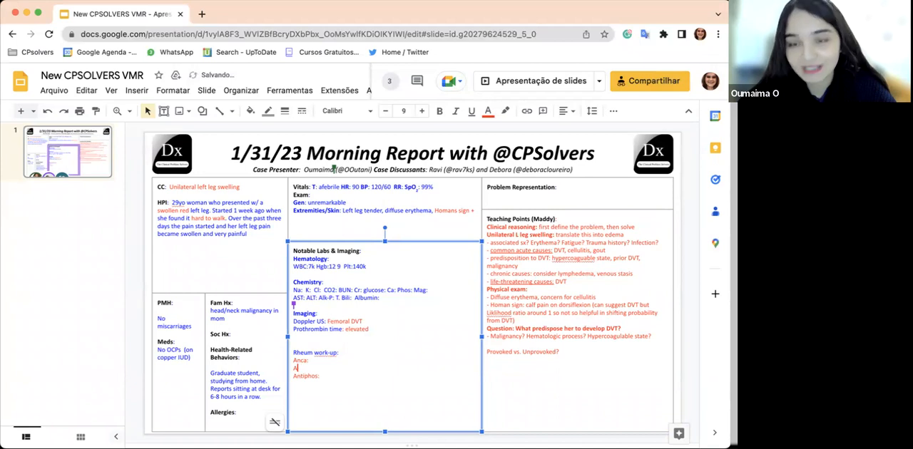
pyautogui.write('ANA: -')
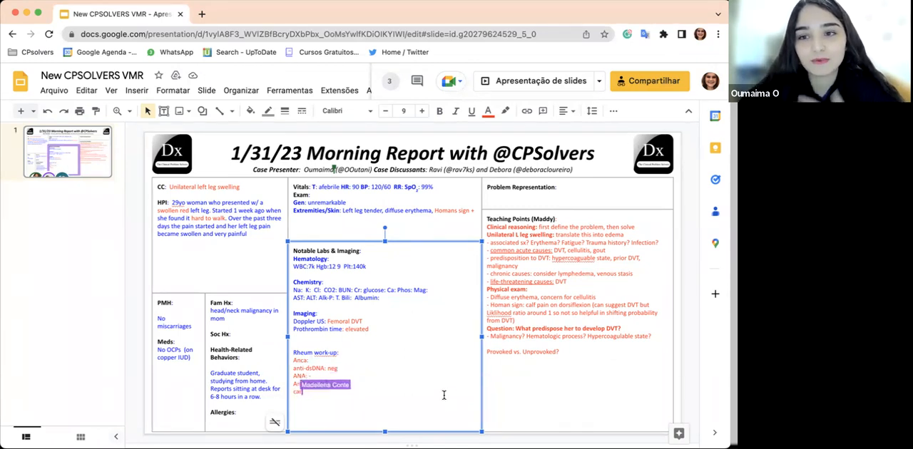
# - Add antiphospholipid and 'Cardiolipin antibodies: positive' entries to the work-up and teaching points
pyautogui.write('Antiphospholipid')
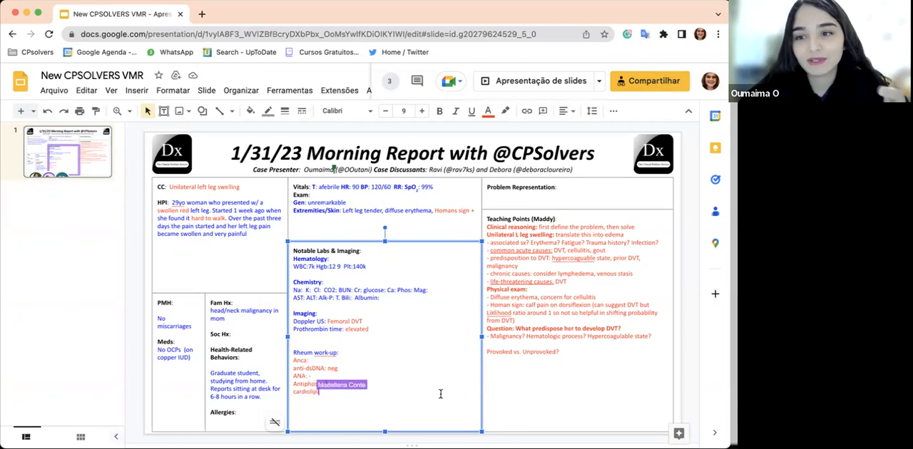
pyautogui.write('Cardiolipin antibodies')
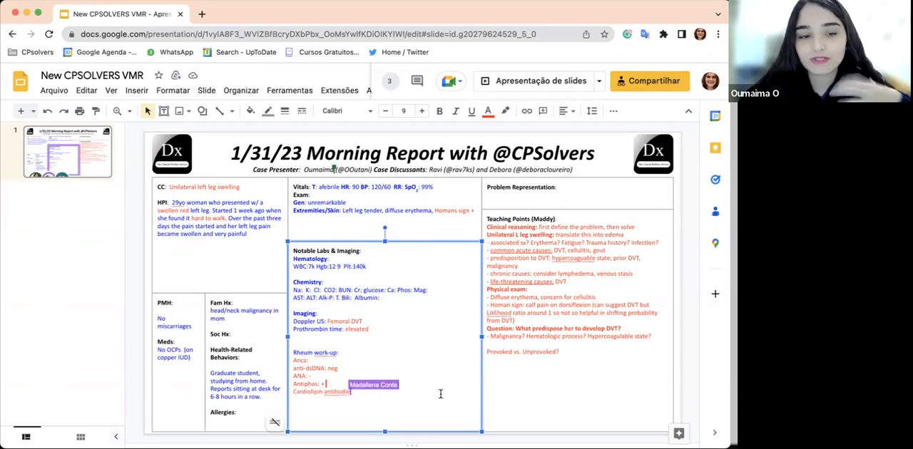
pyautogui.write('positive')
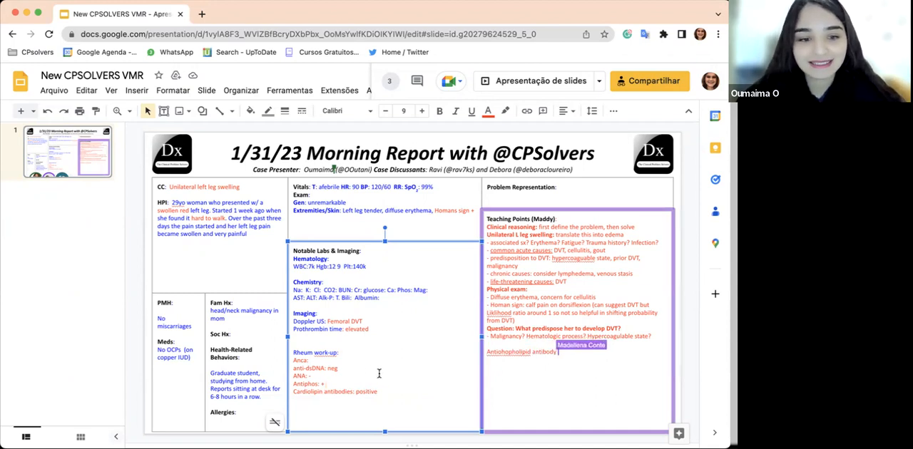
# - Change the teaching note to 'Antiphospholipid syndrome?' and tidy the Anca, Antiphos and cardiolipin lines
pyautogui.write('positive')
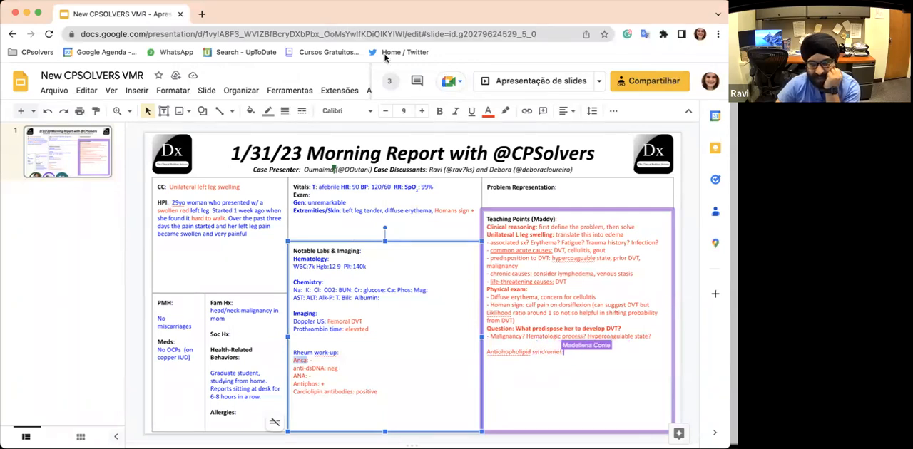
pyautogui.click(488, 111)
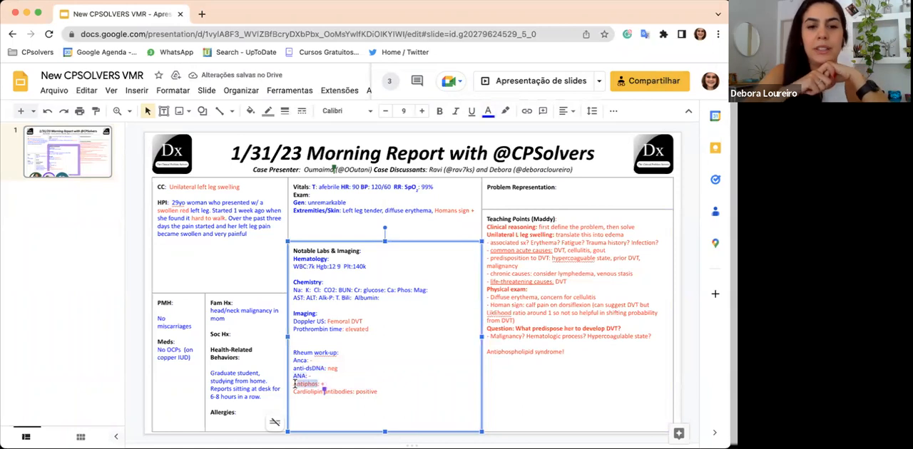
pyautogui.click(488, 112)
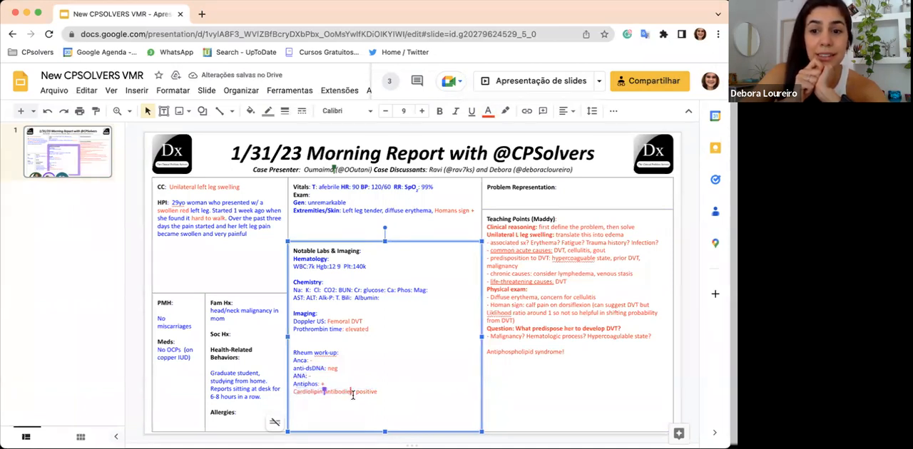
pyautogui.doubleClick(308, 390)
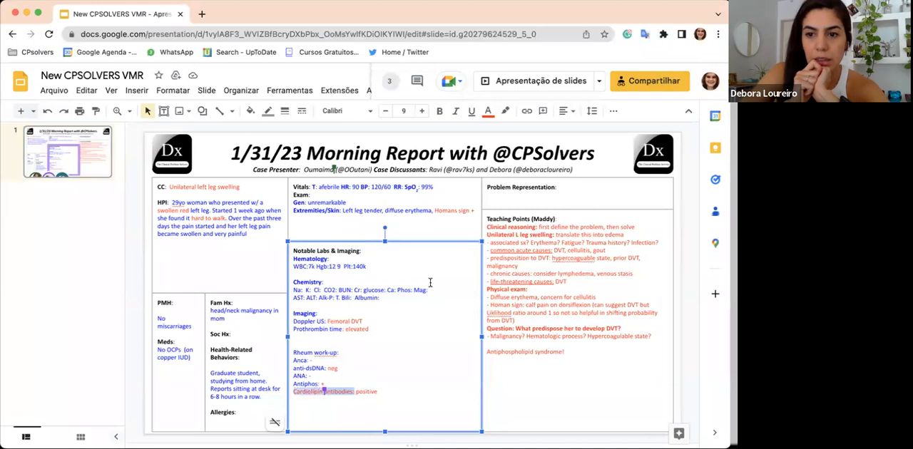
pyautogui.click(488, 111)
pyautogui.write('negative')
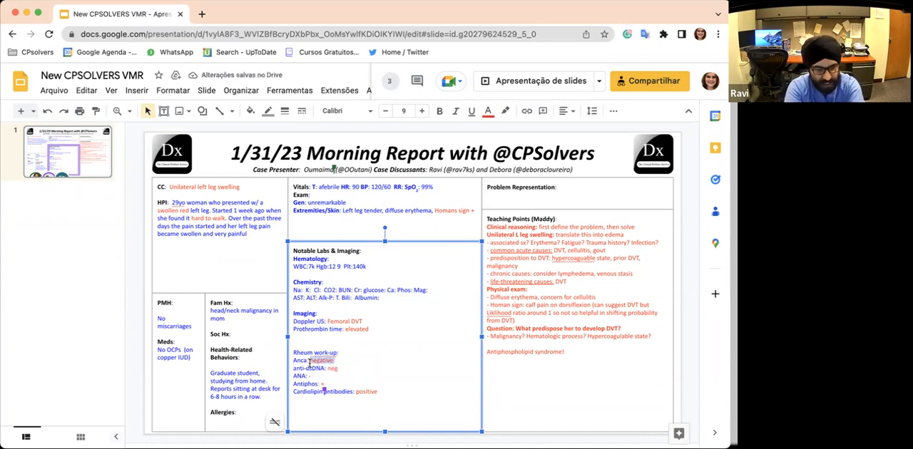
# - Fill the Anca result and colour the ANA result text in the Rheum work-up
pyautogui.click(488, 112)
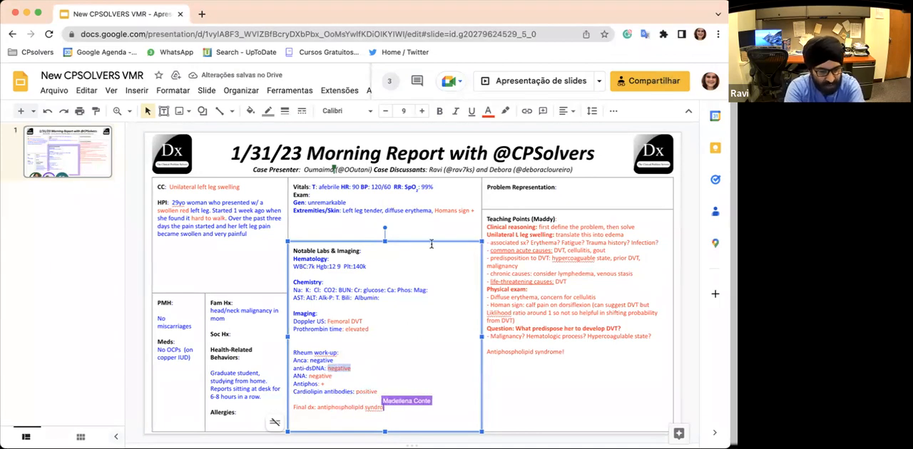
pyautogui.click(488, 111)
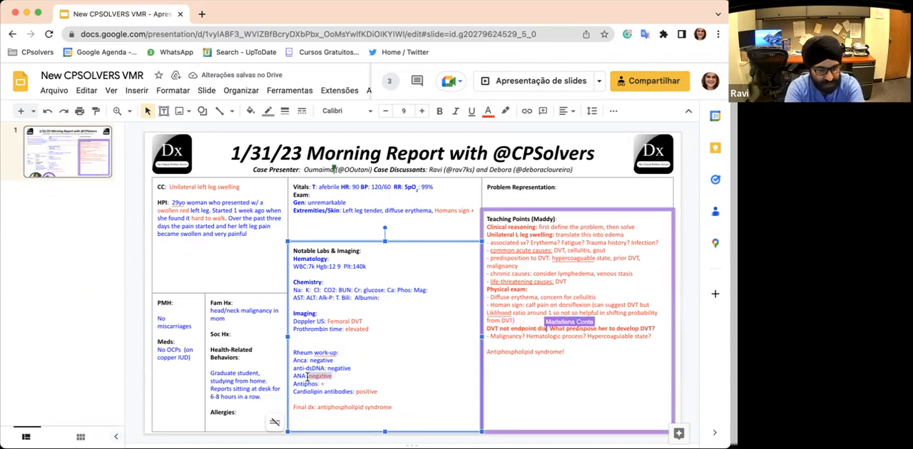
pyautogui.click(488, 111)
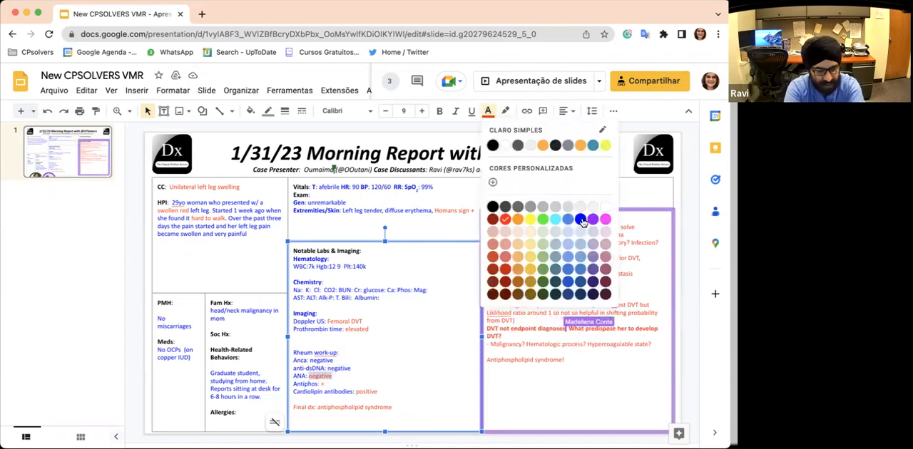
pyautogui.click(579, 219)
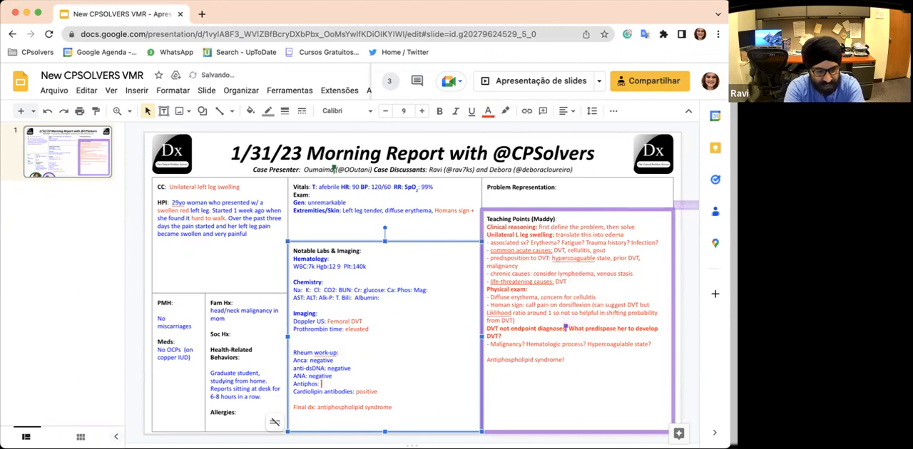
# - Record 'positive' after the antiphospholipid and cardiolipin antibody entries
pyautogui.write('positive')
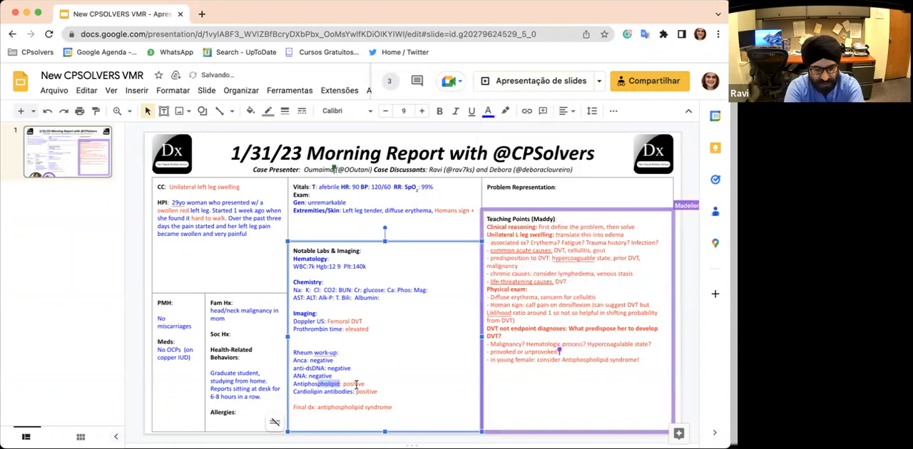
pyautogui.doubleClick(349, 383)
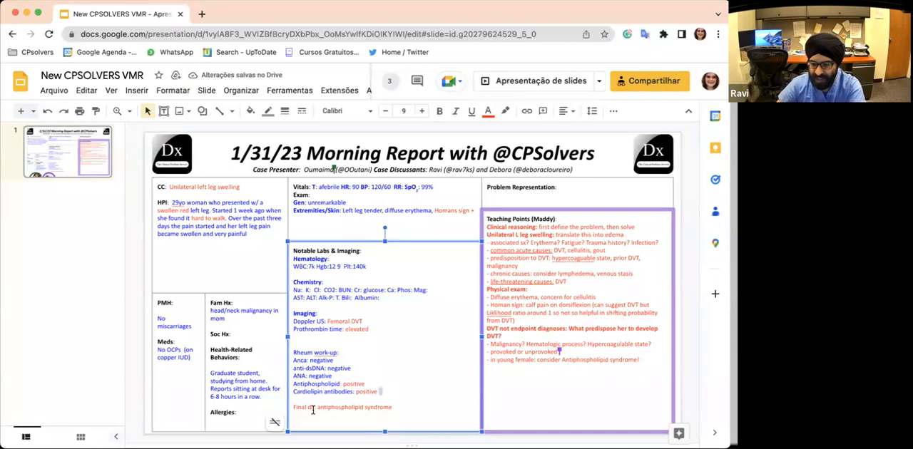
pyautogui.doubleClick(299, 406)
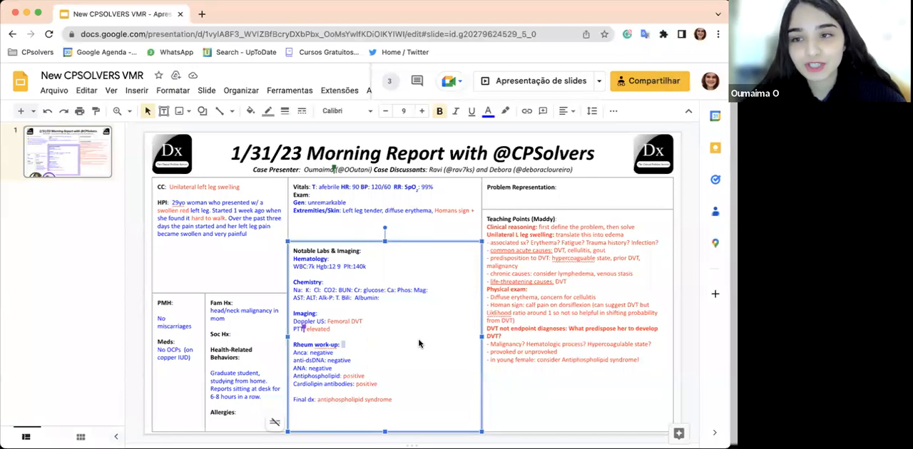
pyautogui.moveTo(436, 326)
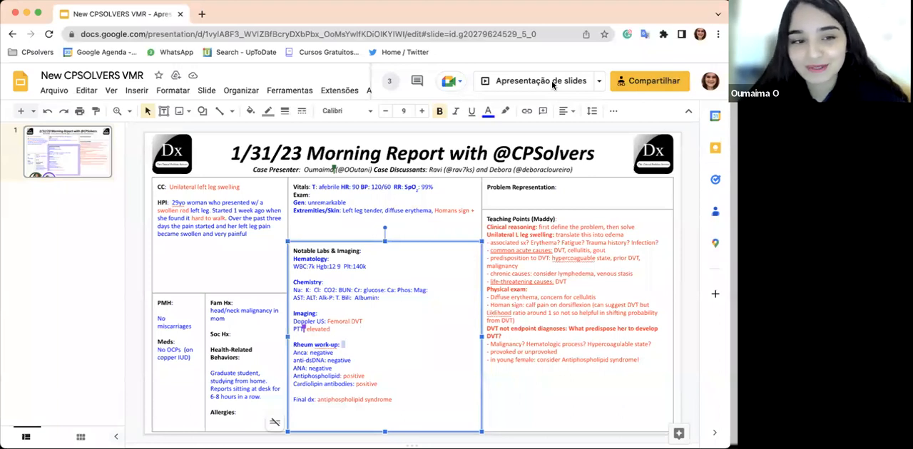
pyautogui.moveTo(331, 26)
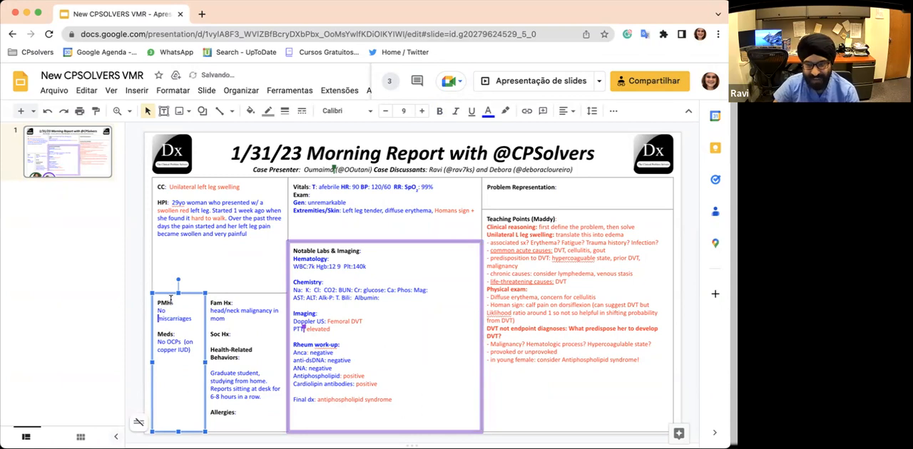
pyautogui.moveTo(317, 22)
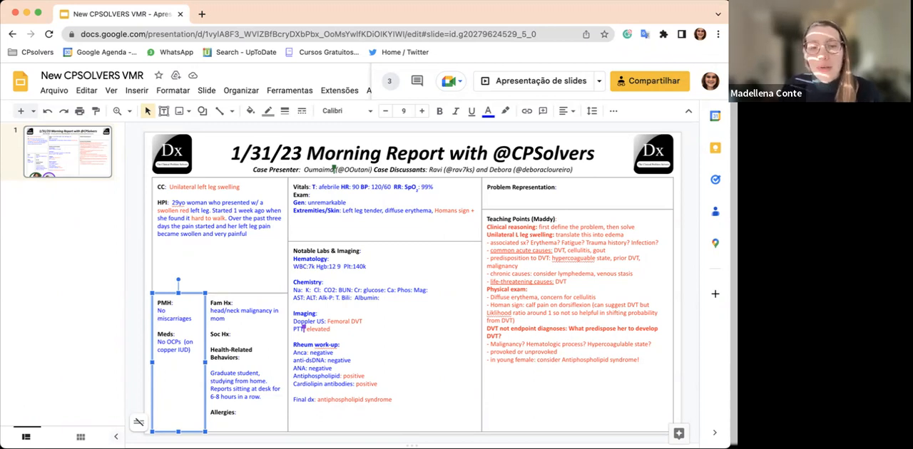
pyautogui.moveTo(602, 165)
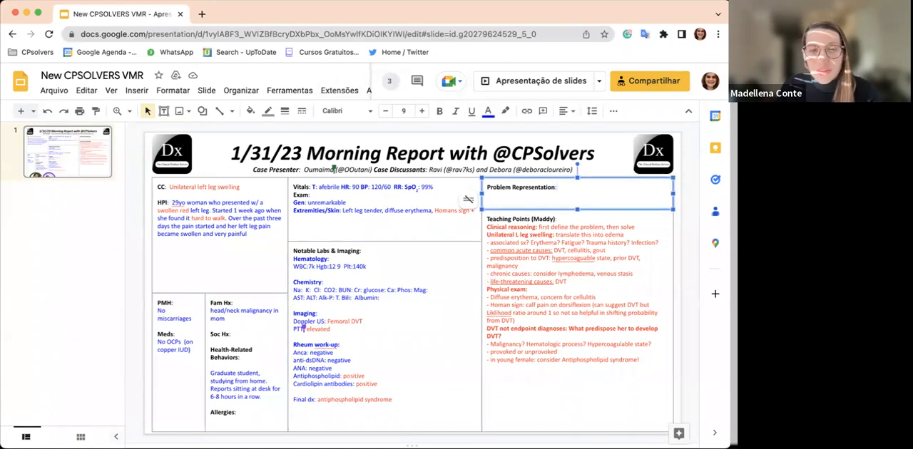
# - Type 'Young woman w/ unilateral left leg swelling w/ diffuse erythema and Homans sign +' in the Problem Representation box
pyautogui.write('Yang')
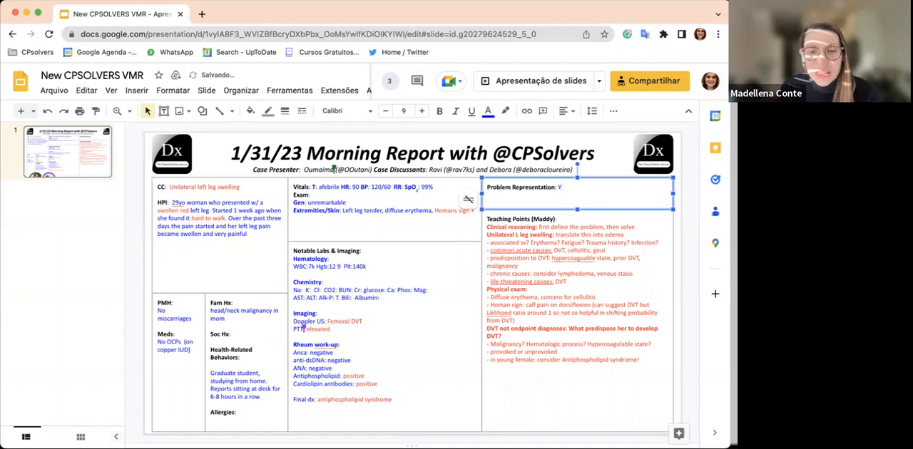
pyautogui.write('Young')
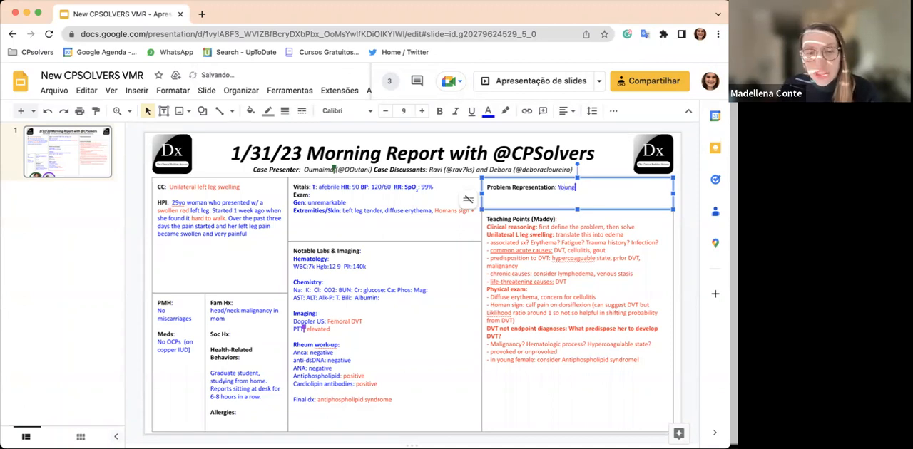
pyautogui.write('woman')
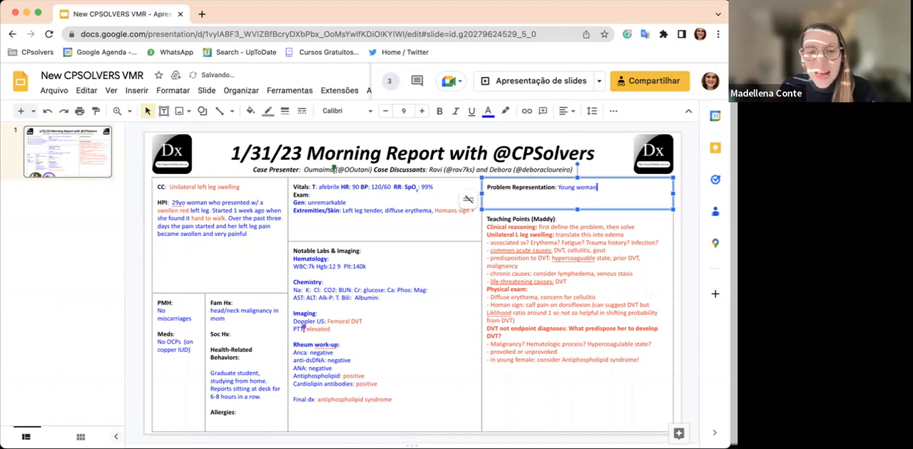
pyautogui.write('w/')
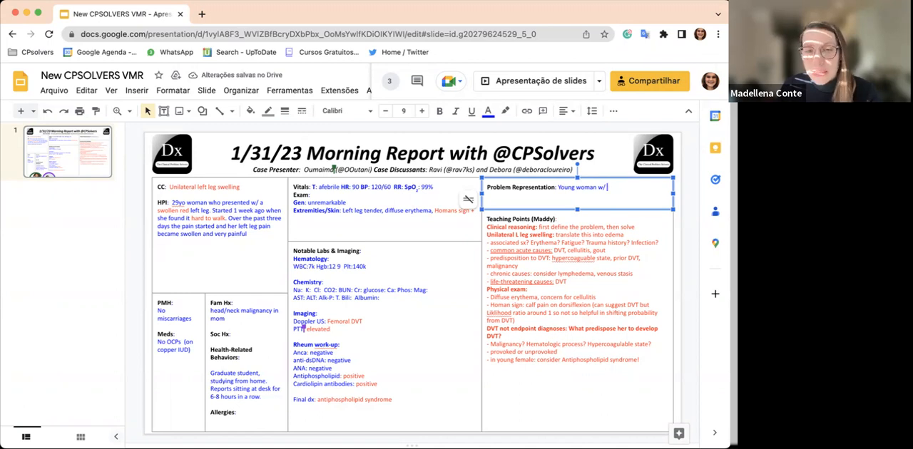
pyautogui.write('unf')
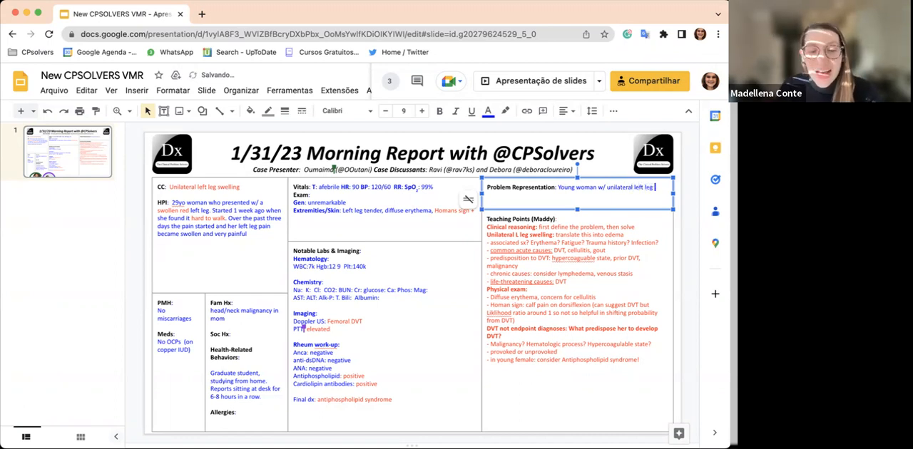
pyautogui.write('se')
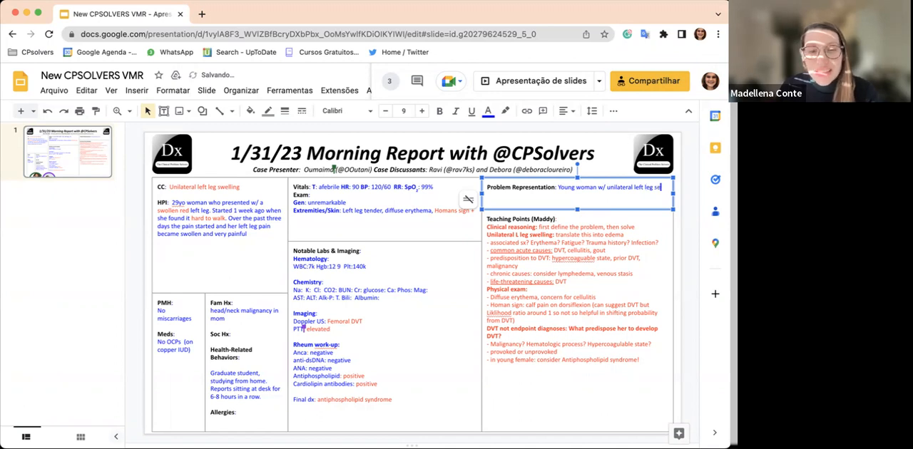
pyautogui.write('swelling, present')
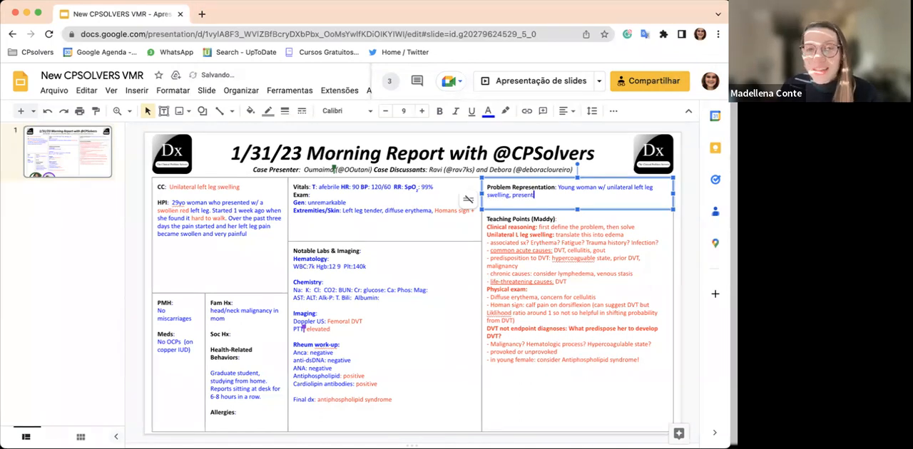
pyautogui.write('w/')
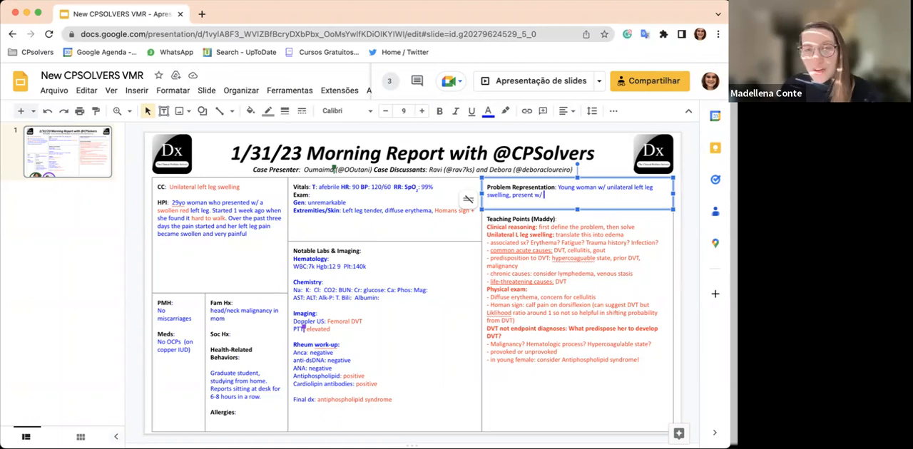
pyautogui.write('swollen')
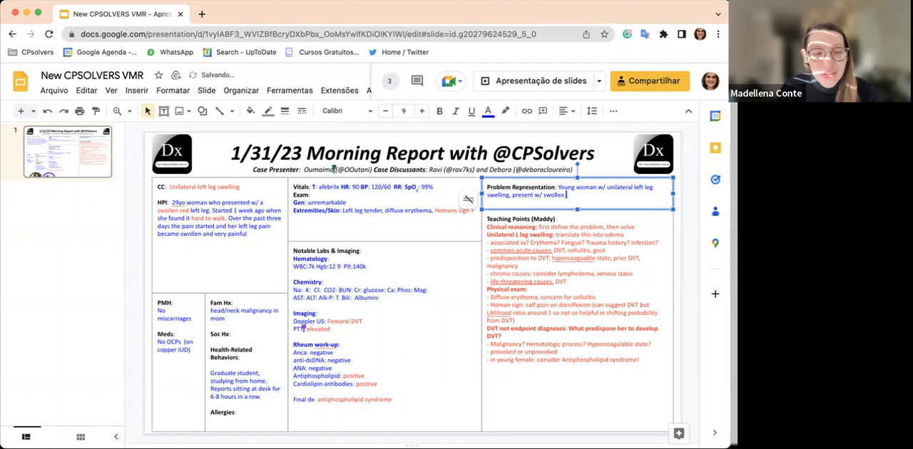
pyautogui.write('and')
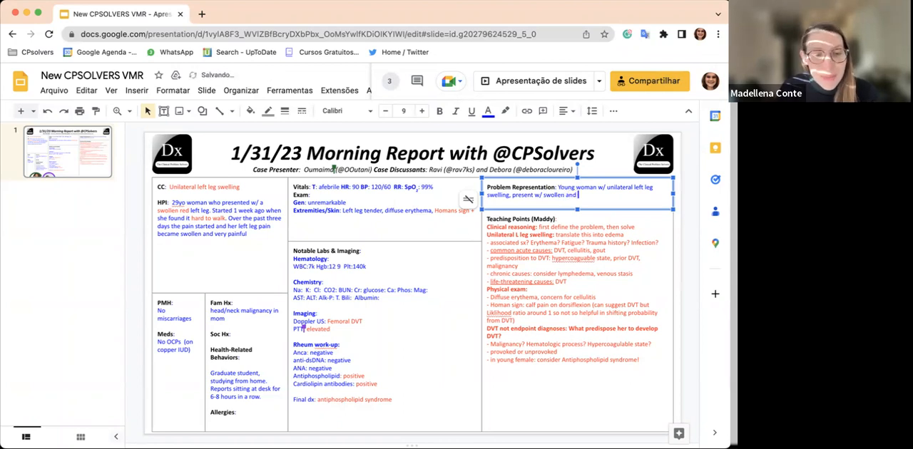
pyautogui.write('diffuse erythema and')
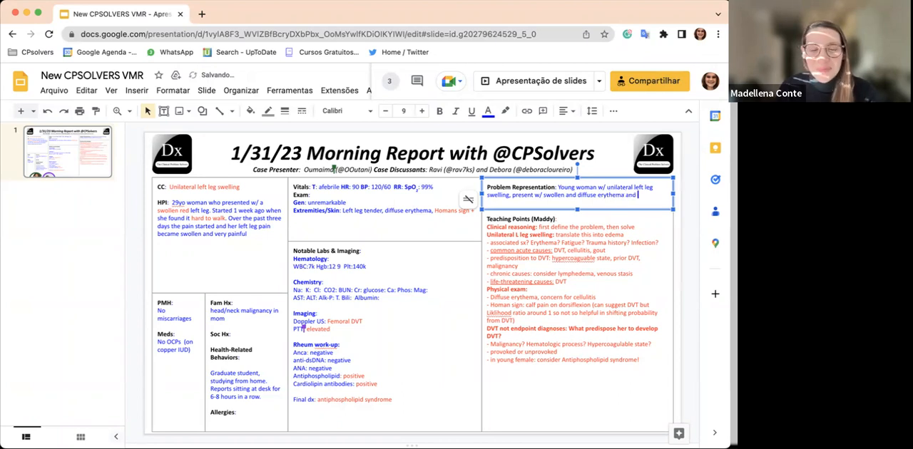
pyautogui.write('Homsn')
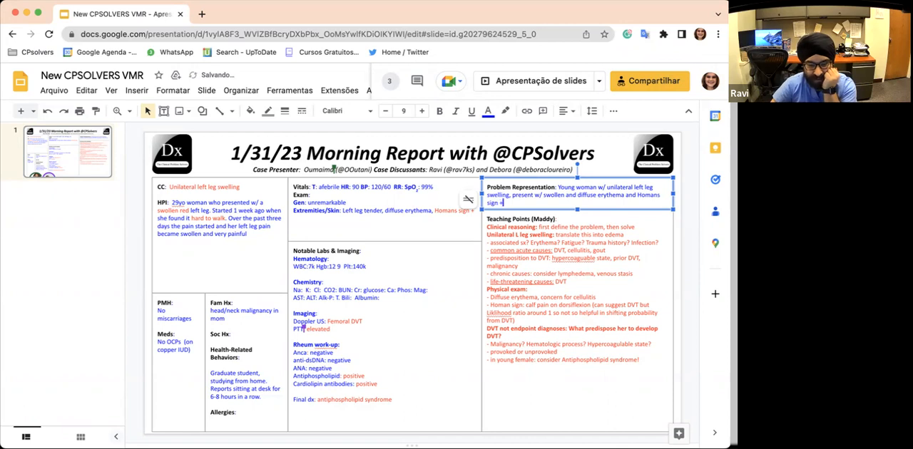
pyautogui.write('With')
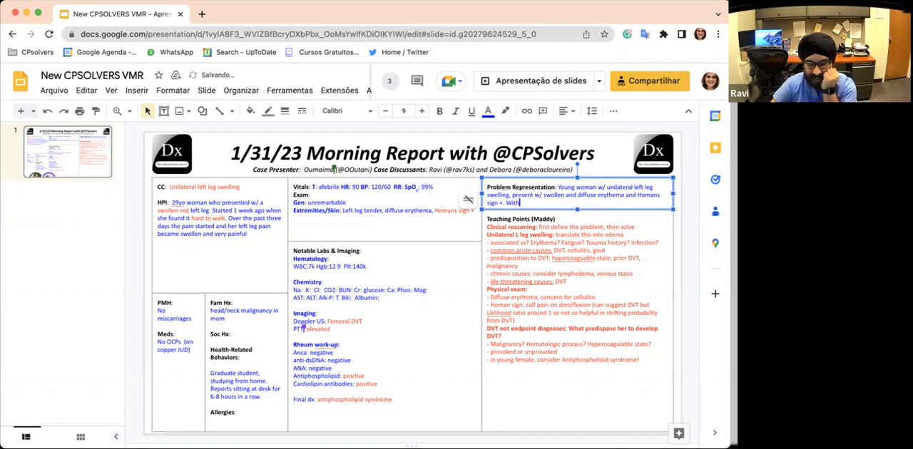